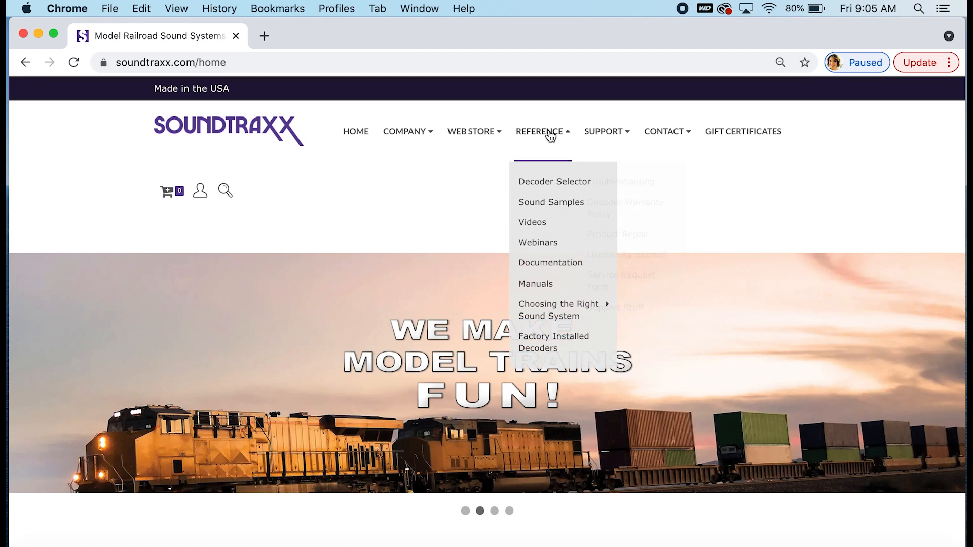
Go to the Reference page and browse its resource tiles down to Factory Installed Decoders.
click(539, 130)
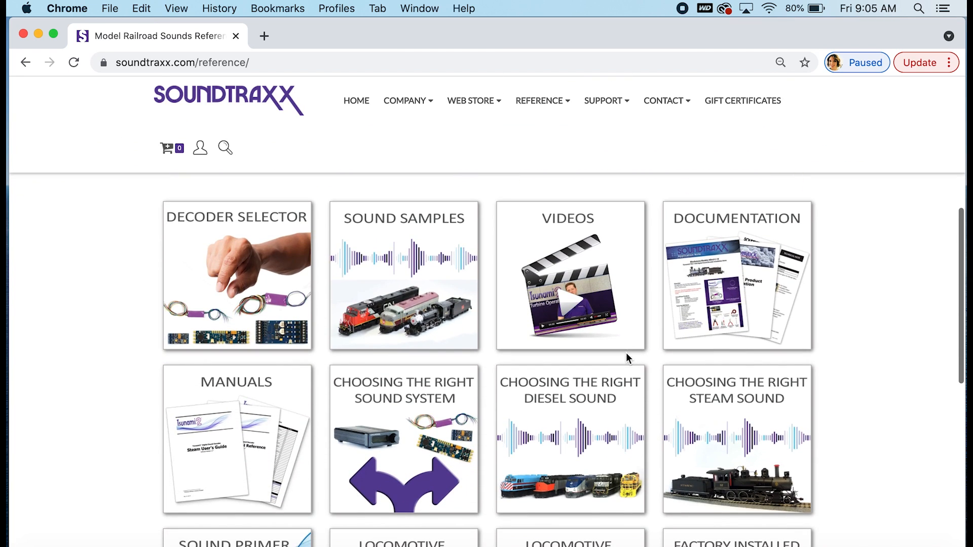
mouse_move(860, 391)
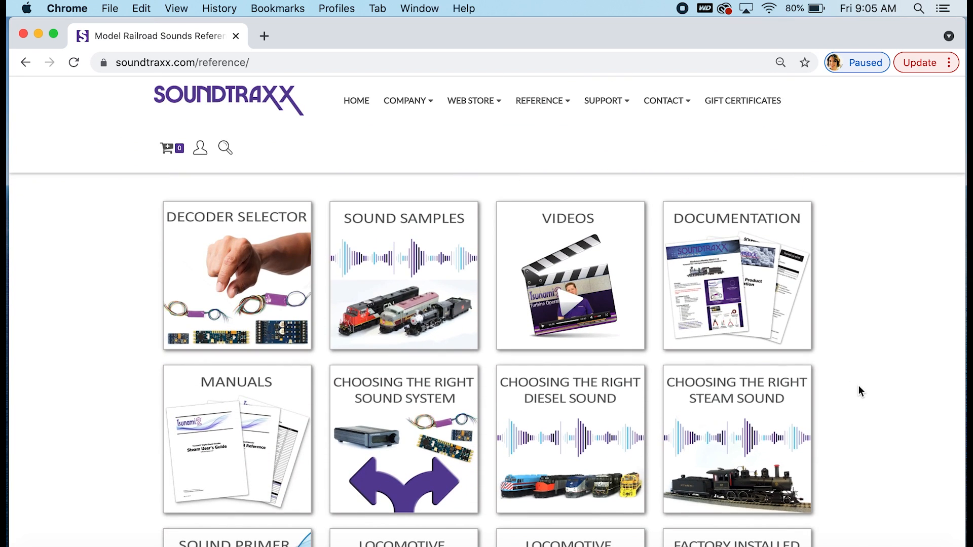
mouse_move(425, 214)
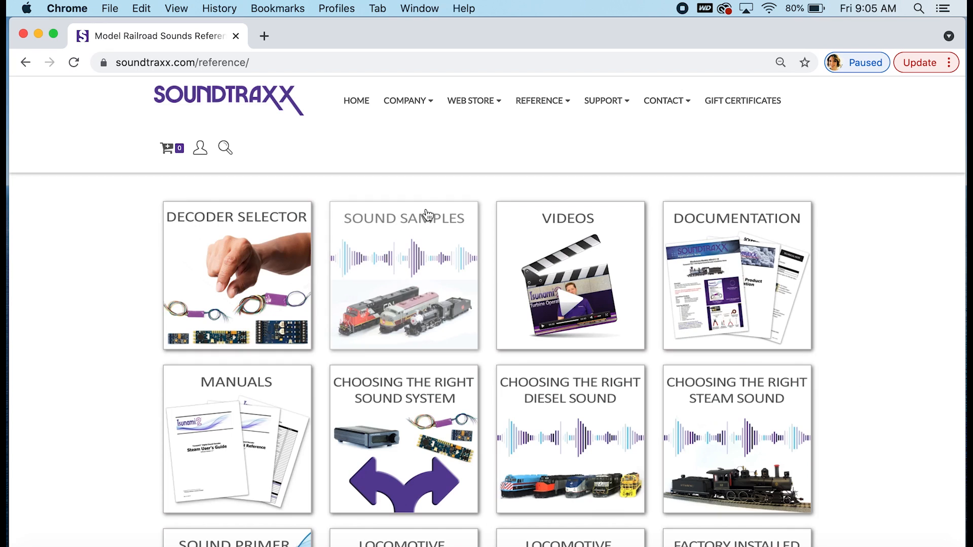
mouse_move(200, 293)
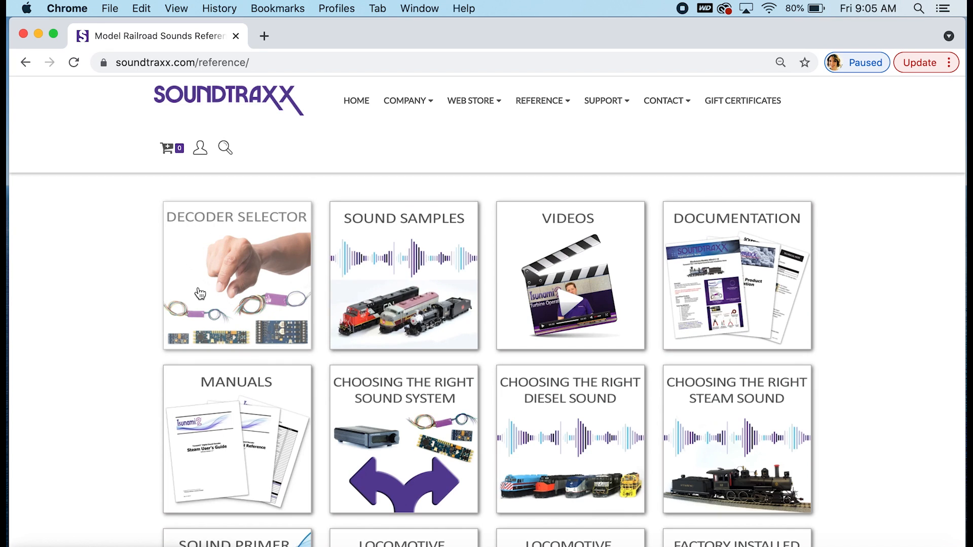
mouse_move(129, 300)
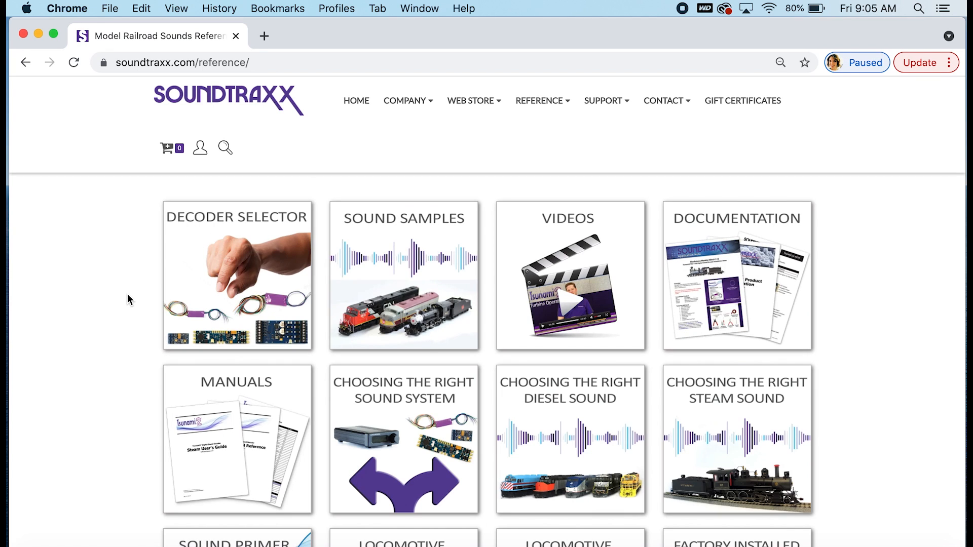
mouse_move(359, 309)
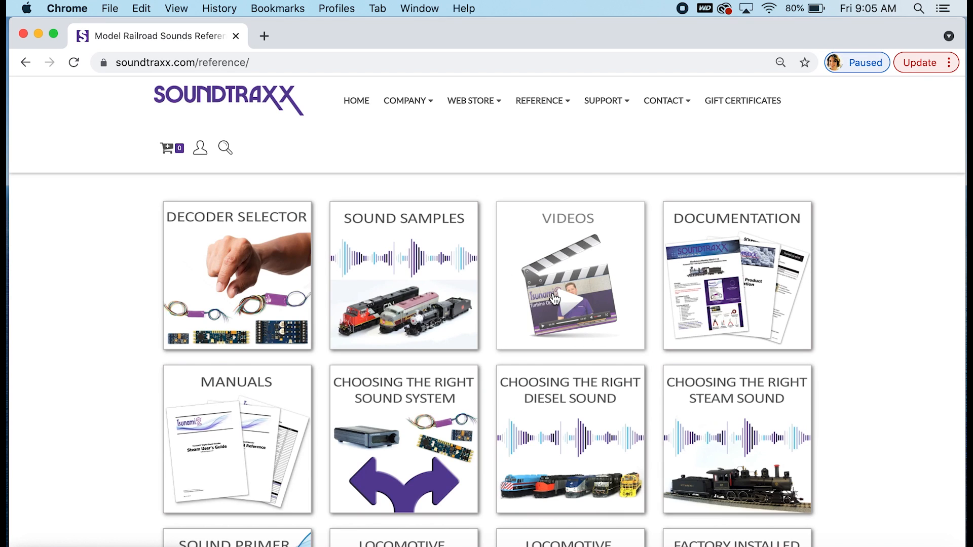
mouse_move(764, 300)
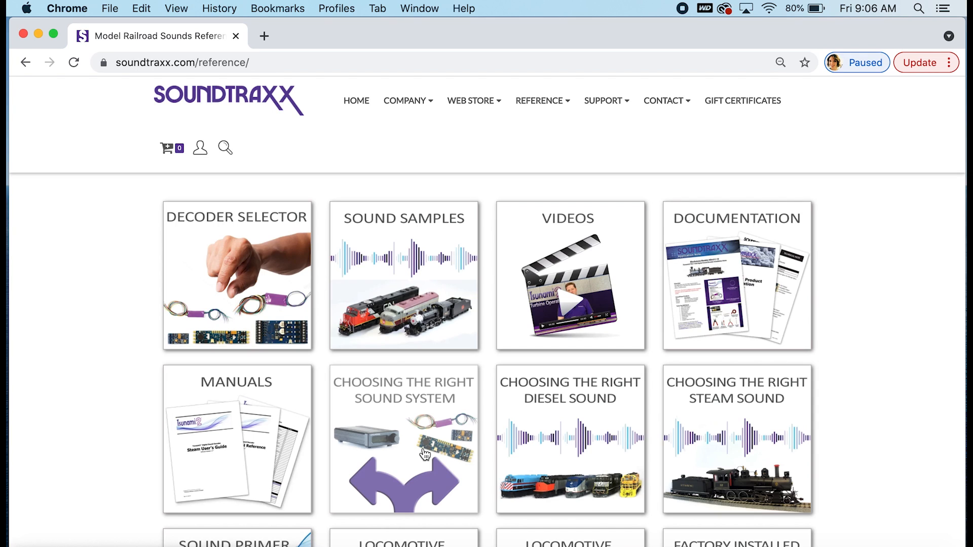
mouse_move(754, 468)
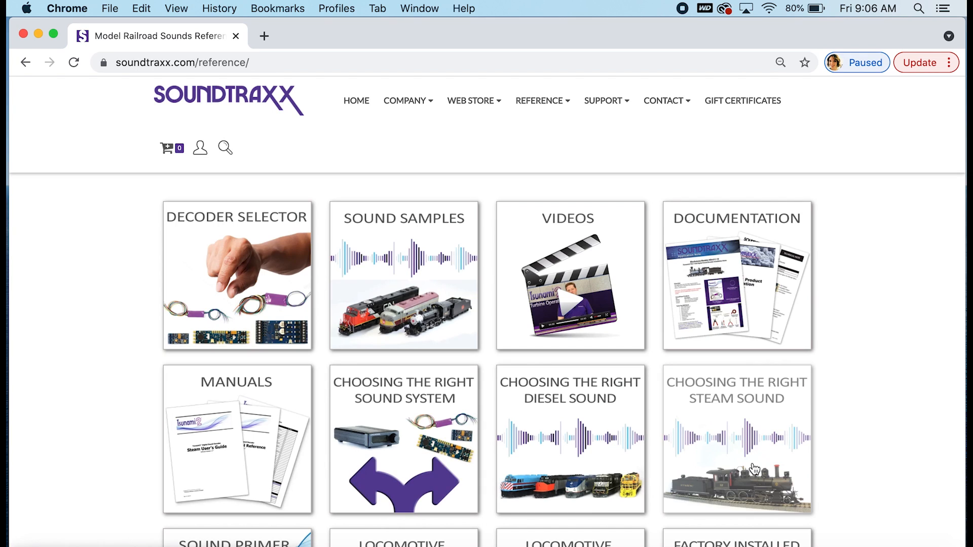
scroll(down, 3)
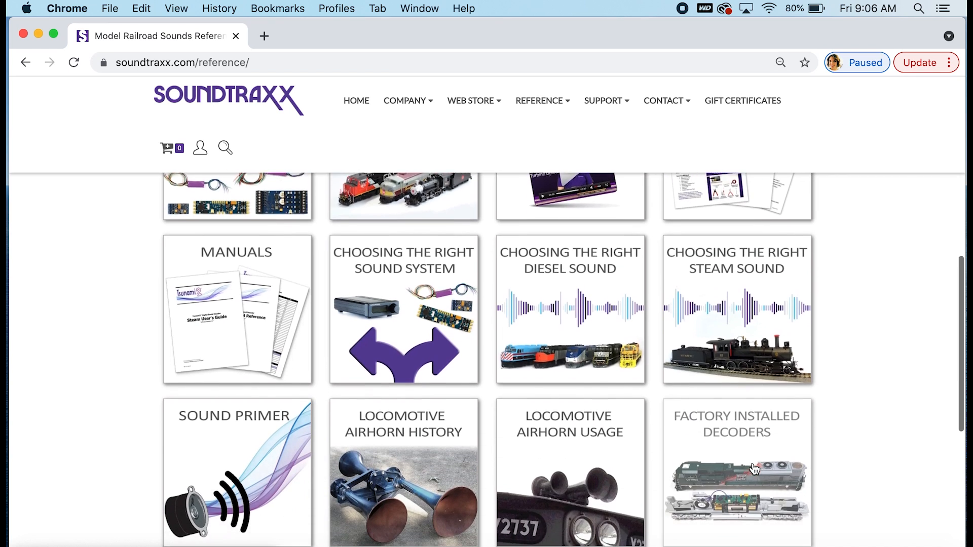
scroll(down, 3)
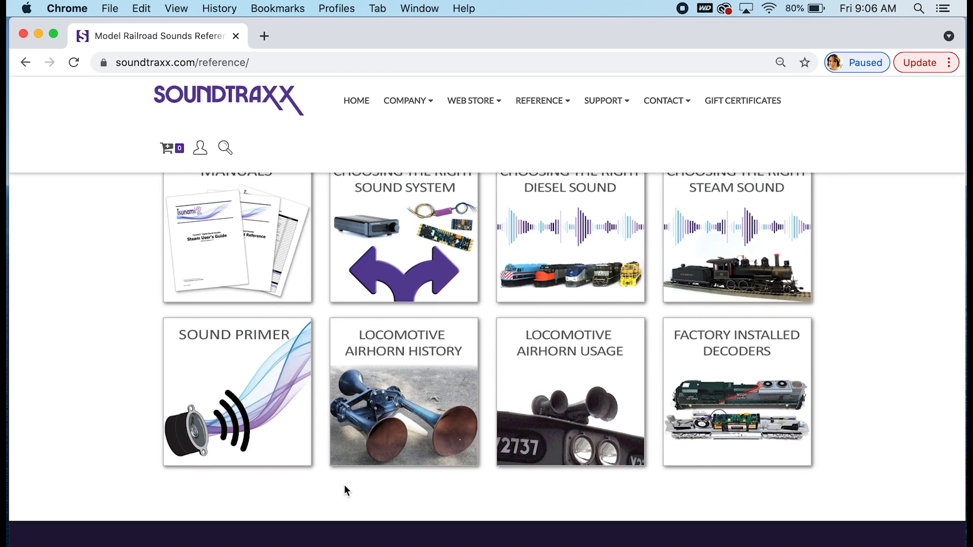
mouse_move(292, 439)
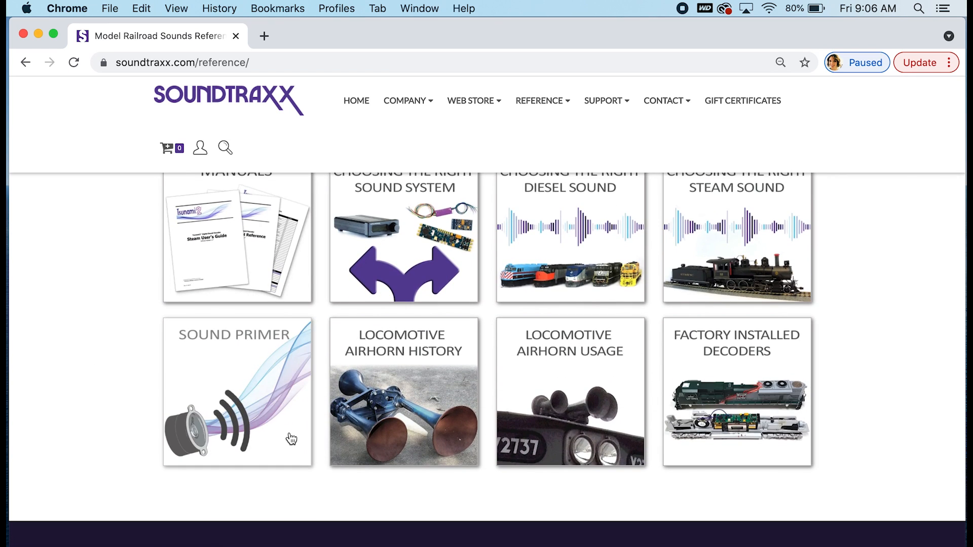
mouse_move(389, 393)
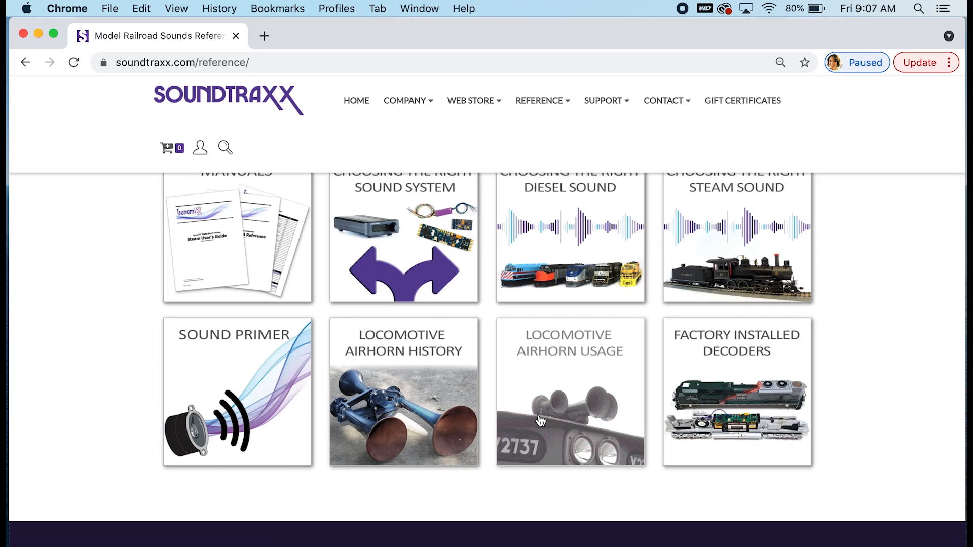
mouse_move(598, 404)
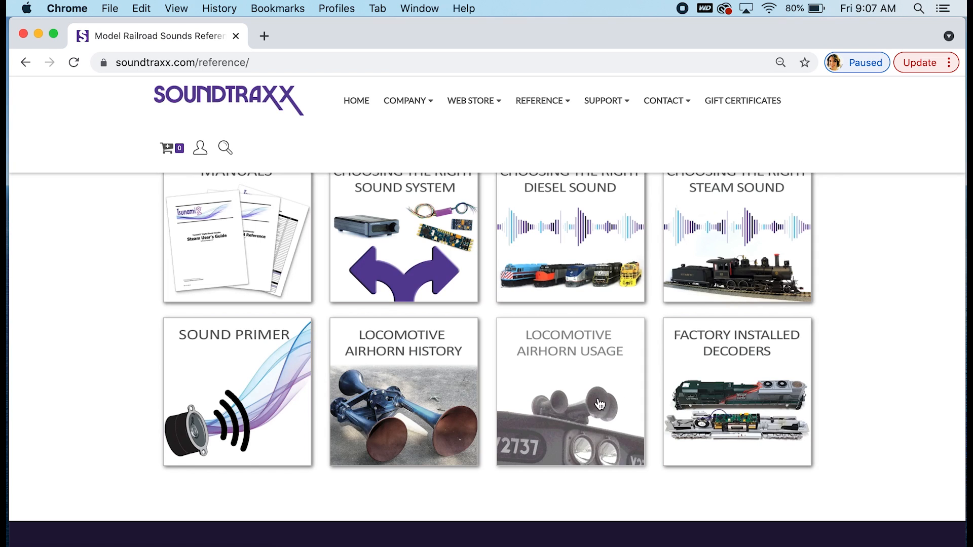
mouse_move(721, 396)
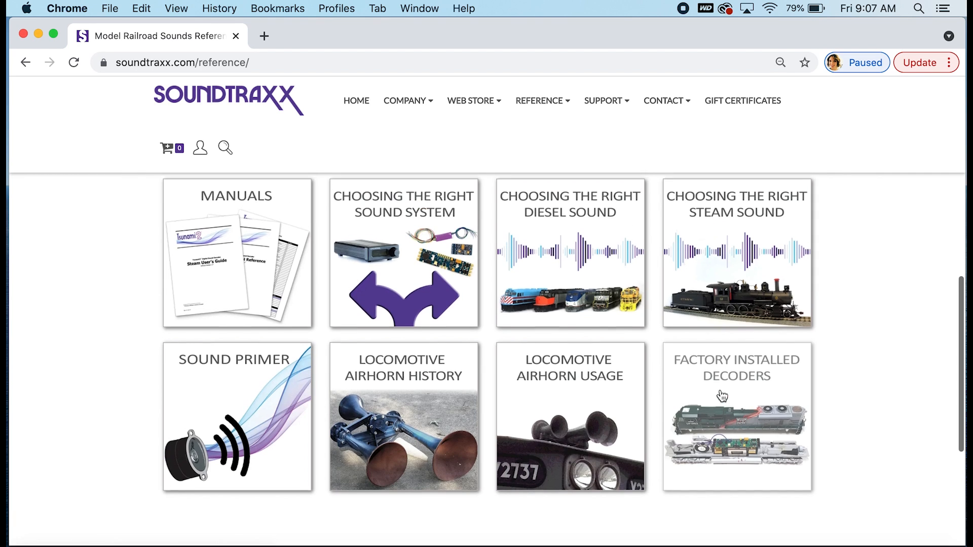
Bring up the Reference menu listing Decoder Selector through Factory Installed Decoders.
click(538, 101)
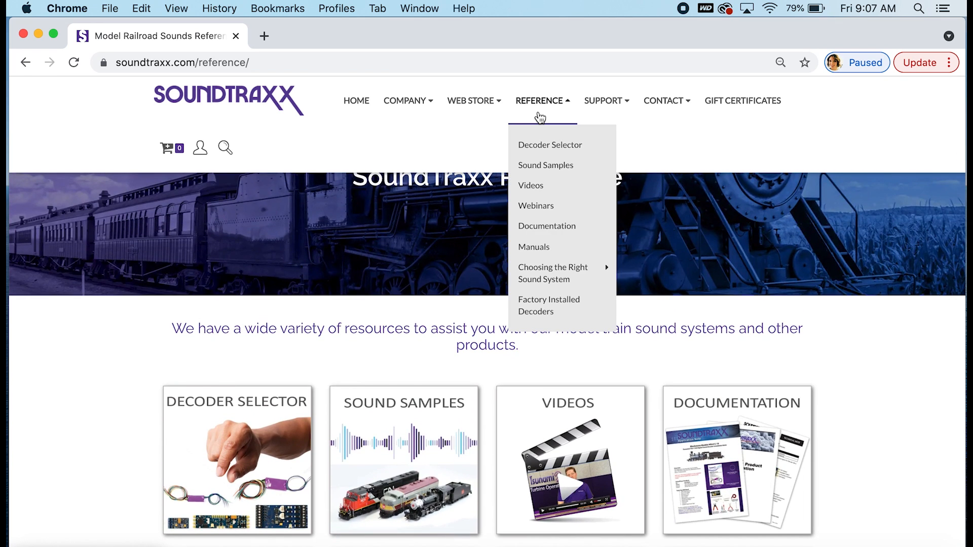
mouse_move(262, 435)
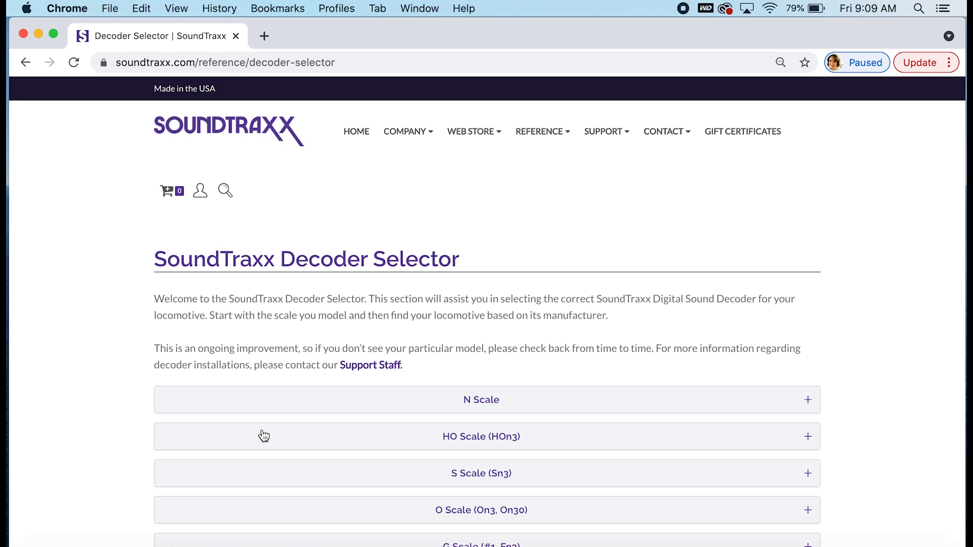
Browse down the HO Scale manufacturer list to the Athearn decoder table.
scroll(down, 3)
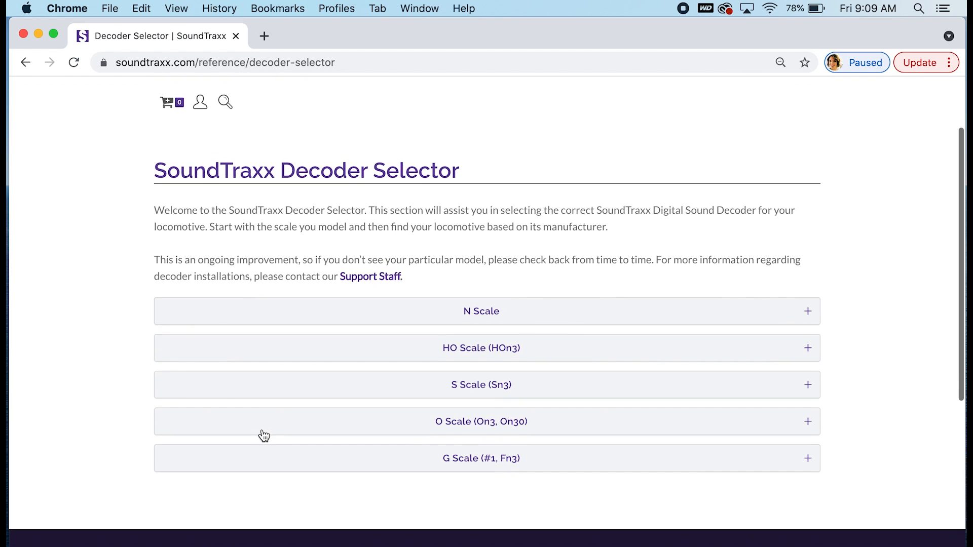
mouse_move(114, 357)
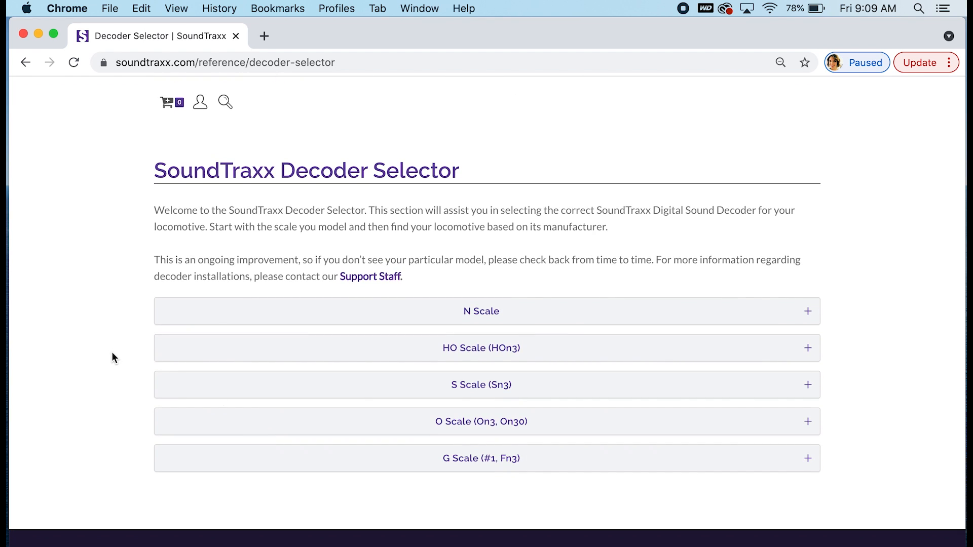
mouse_move(676, 270)
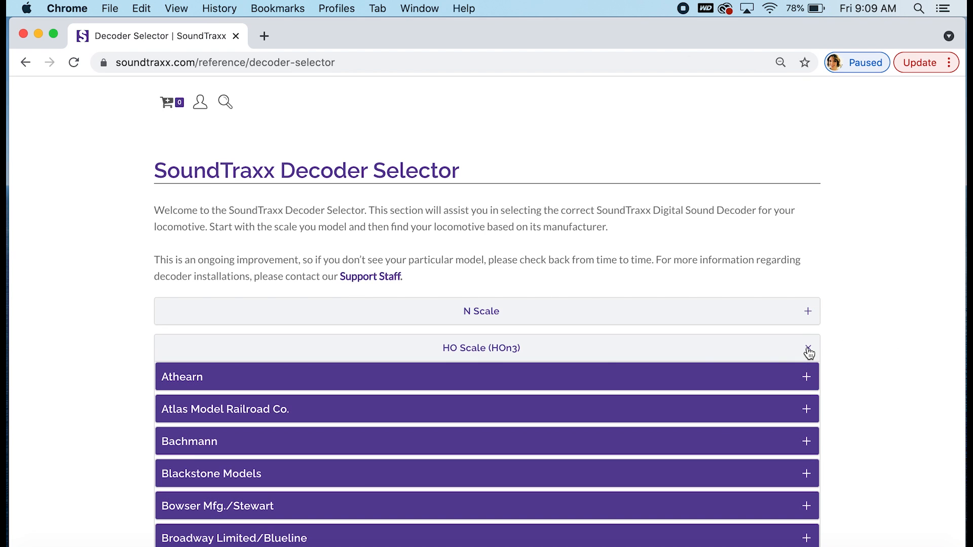
scroll(down, 3)
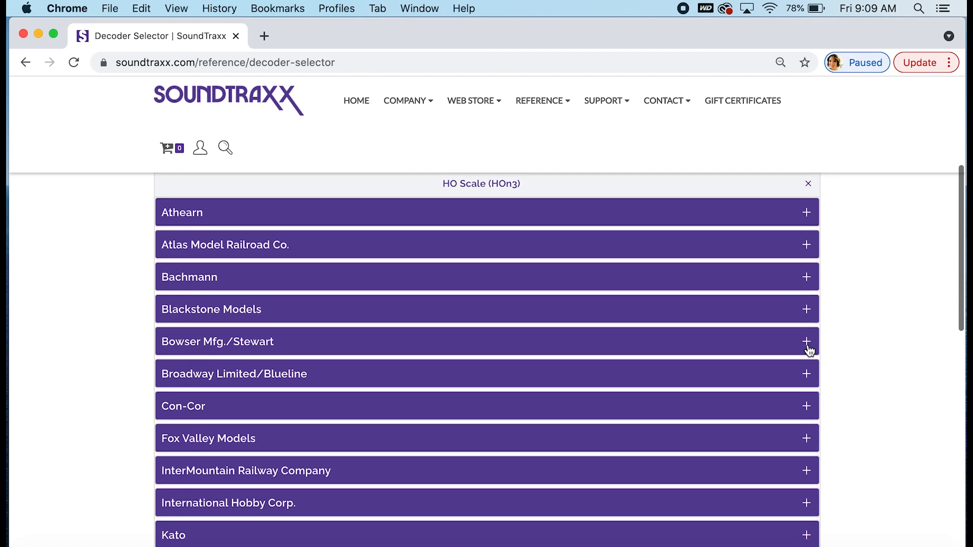
scroll(down, 3)
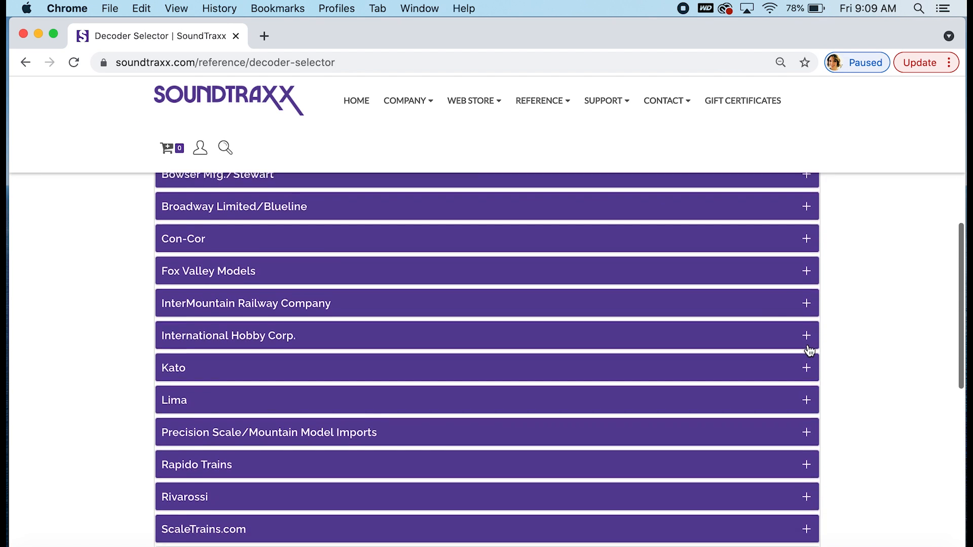
scroll(down, 3)
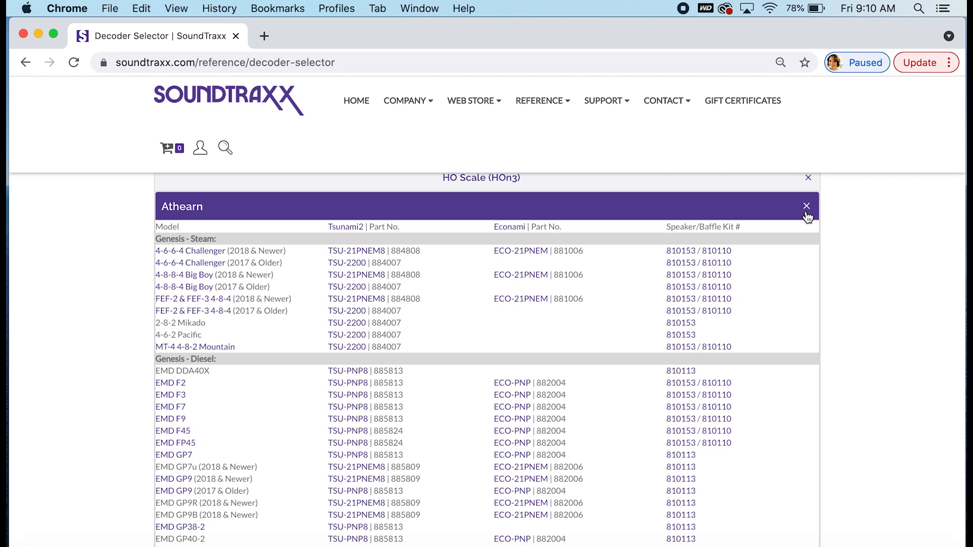
scroll(down, 3)
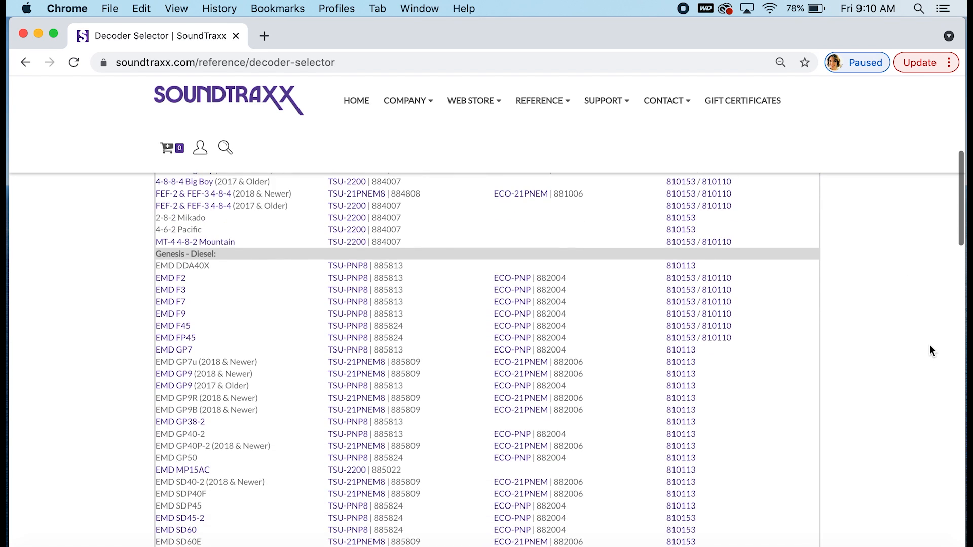
scroll(down, 3)
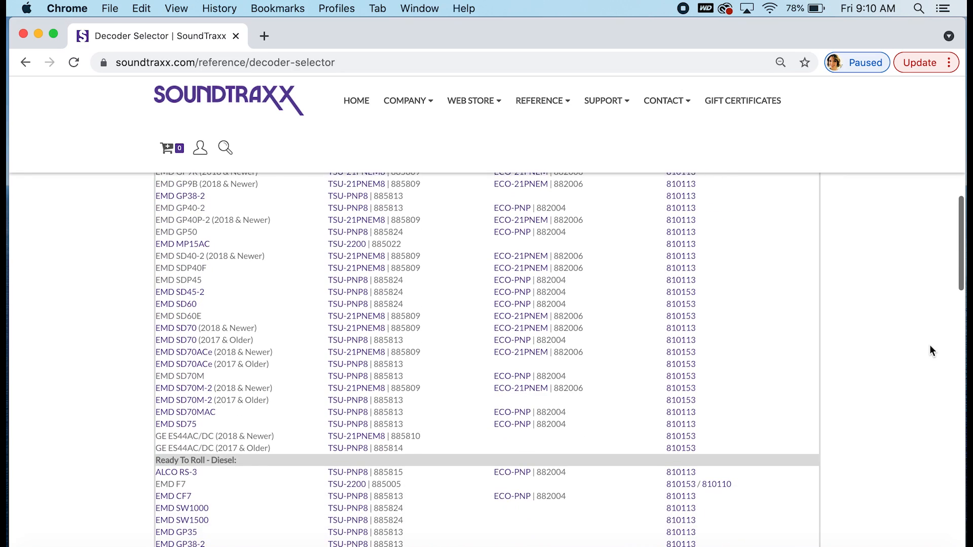
scroll(down, 3)
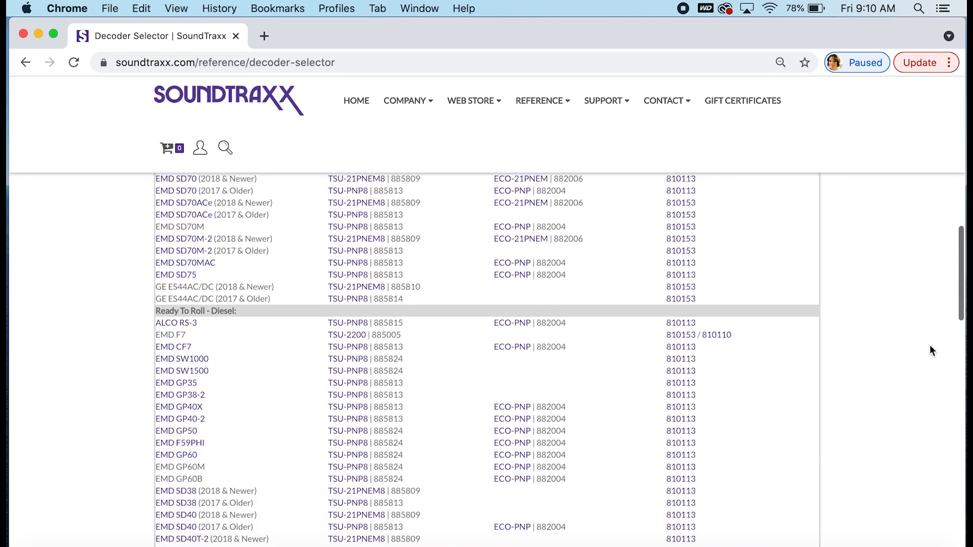
scroll(down, 3)
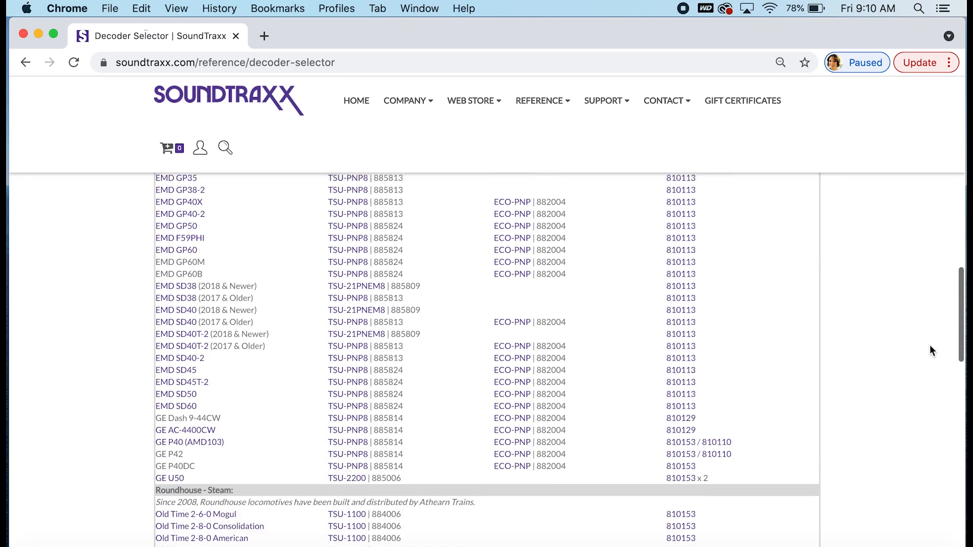
scroll(down, 3)
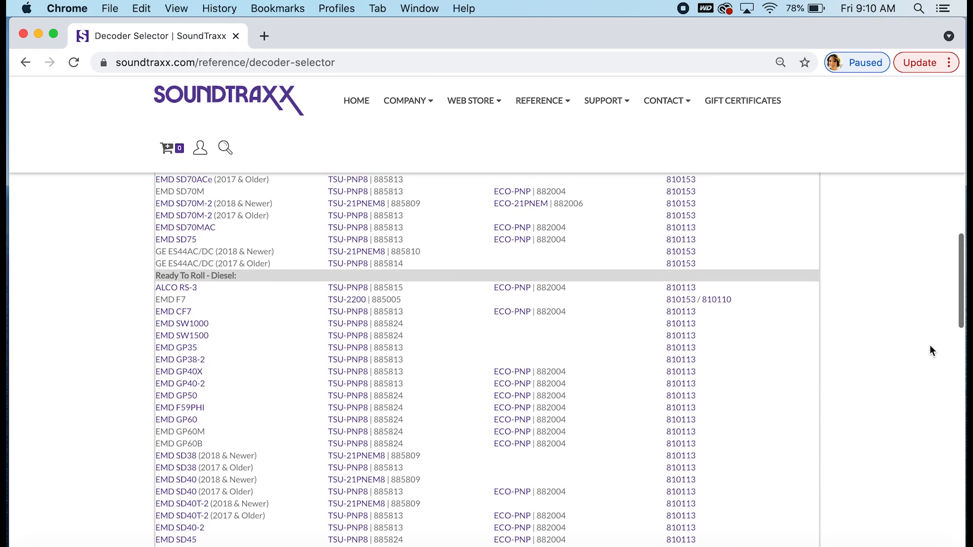
scroll(down, 3)
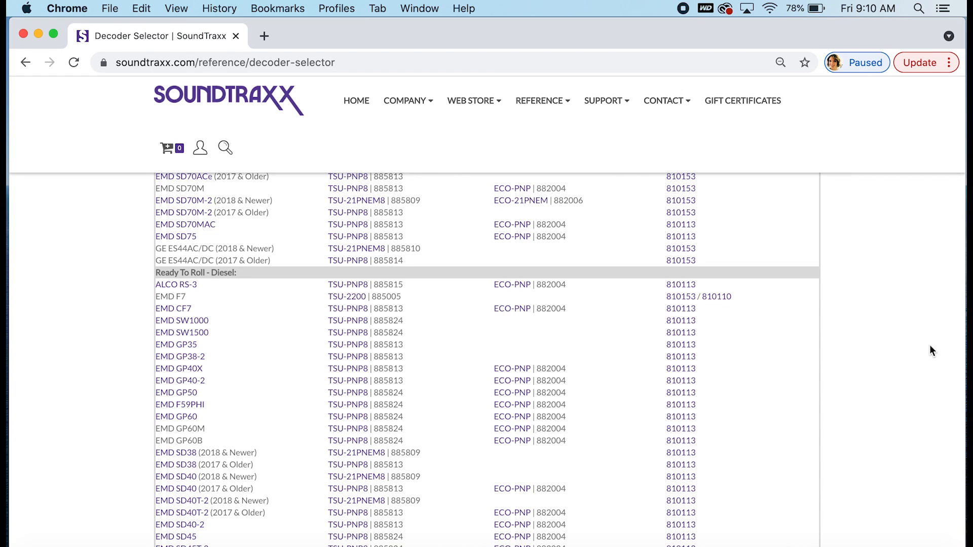
mouse_move(82, 287)
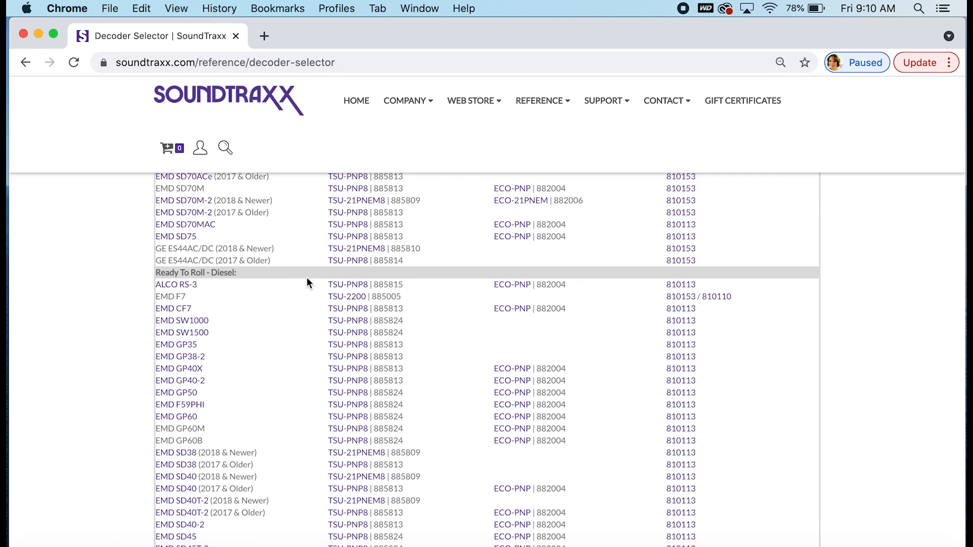
mouse_move(367, 295)
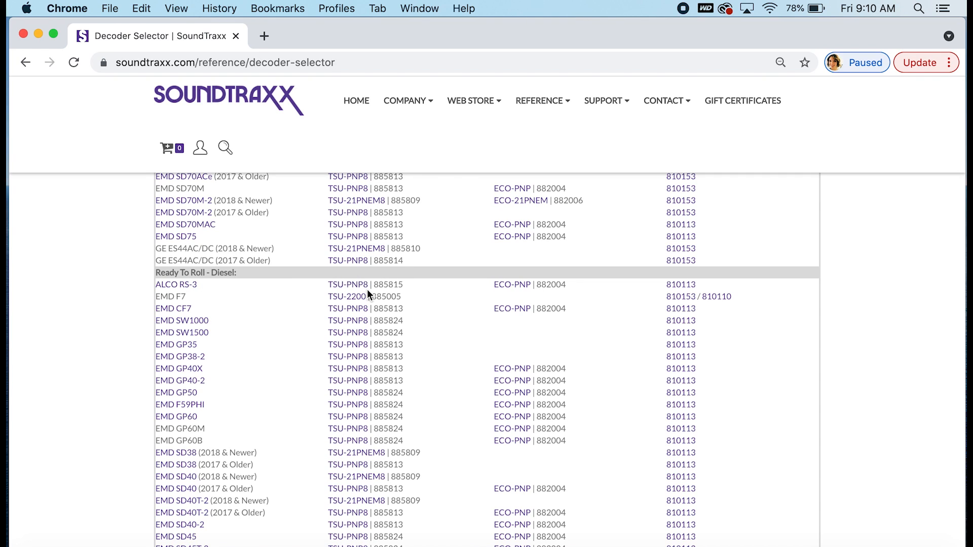
mouse_move(513, 304)
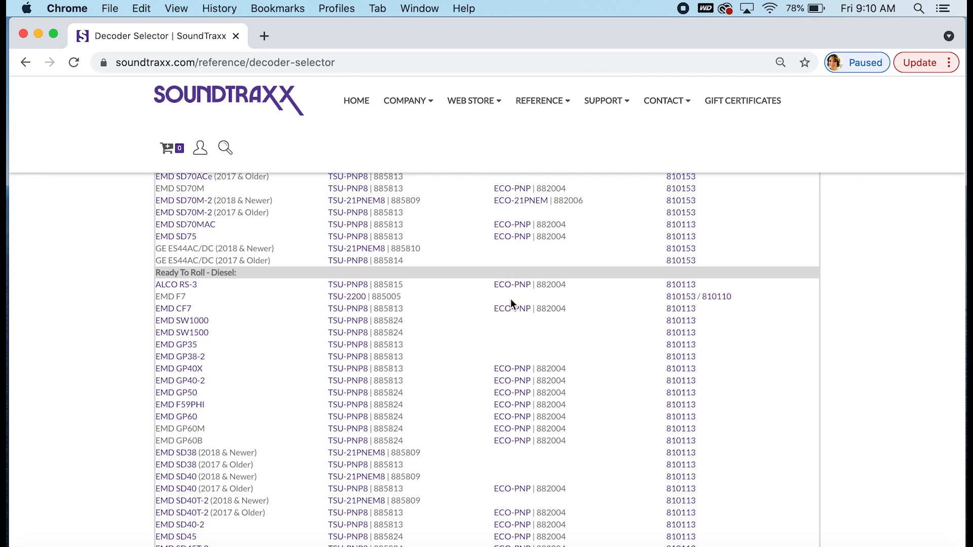
mouse_move(534, 300)
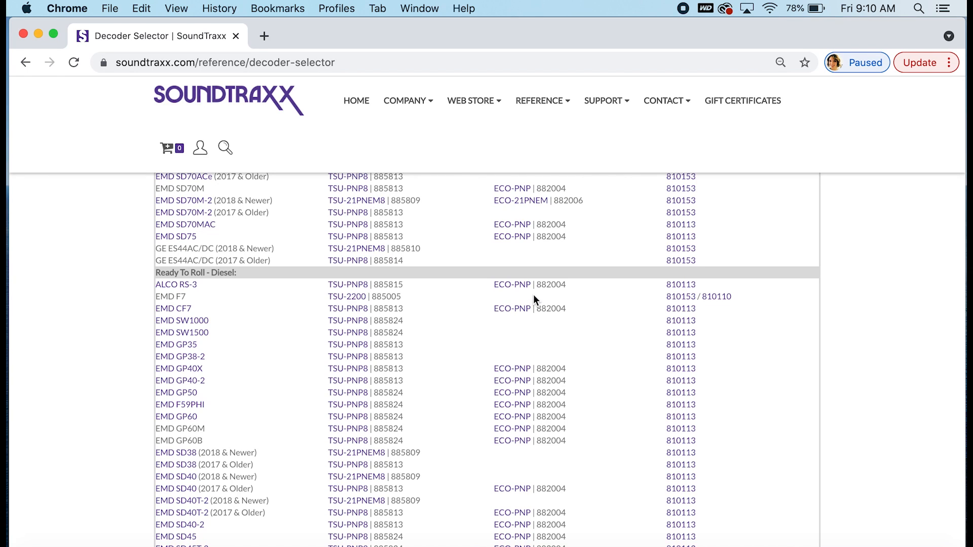
mouse_move(708, 290)
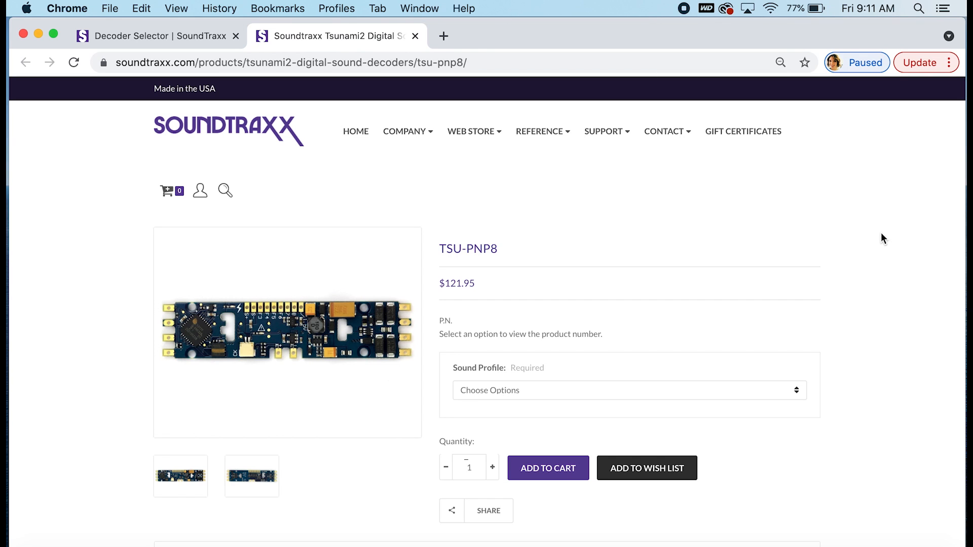
mouse_move(933, 335)
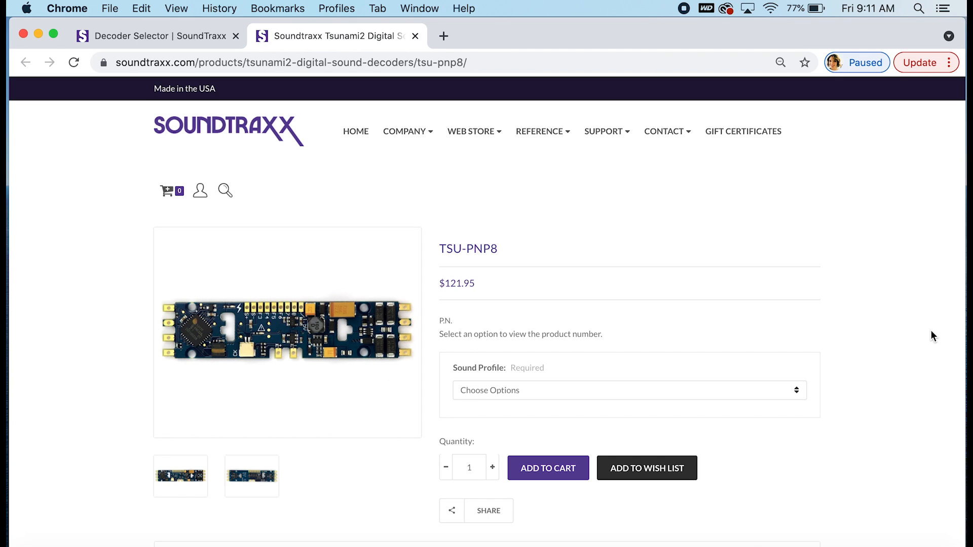
Choose the ALCO Diesel sound profile on the TSU-PNP8 page, giving part 885815.
scroll(down, 3)
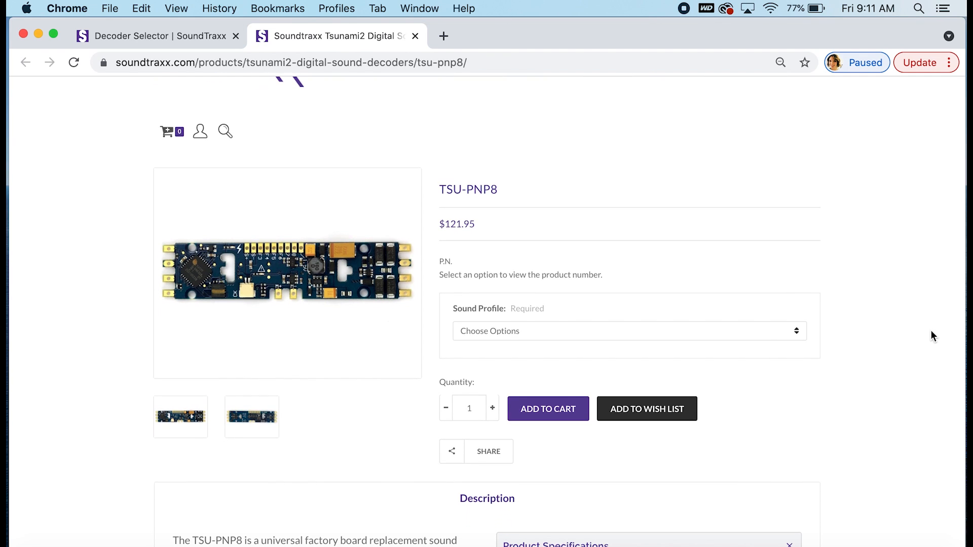
mouse_move(572, 336)
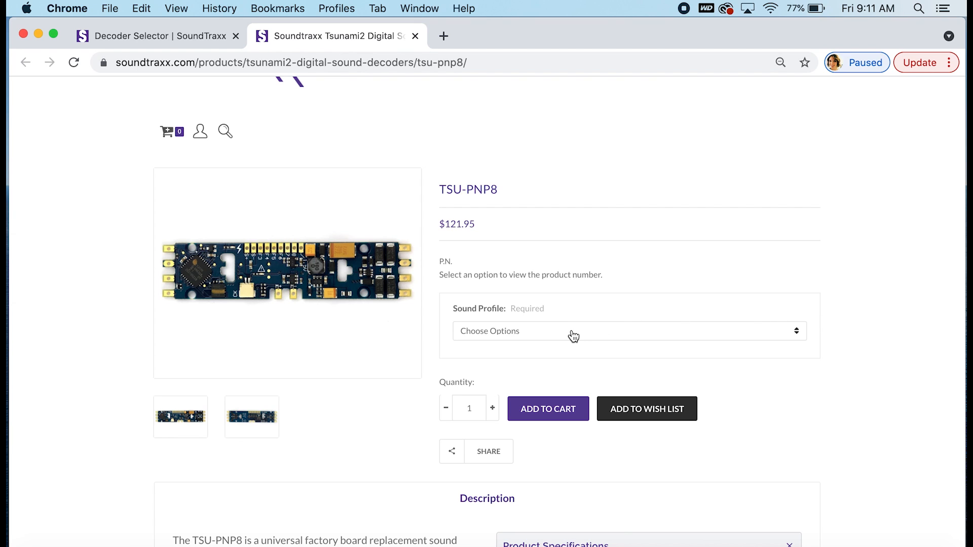
click(628, 330)
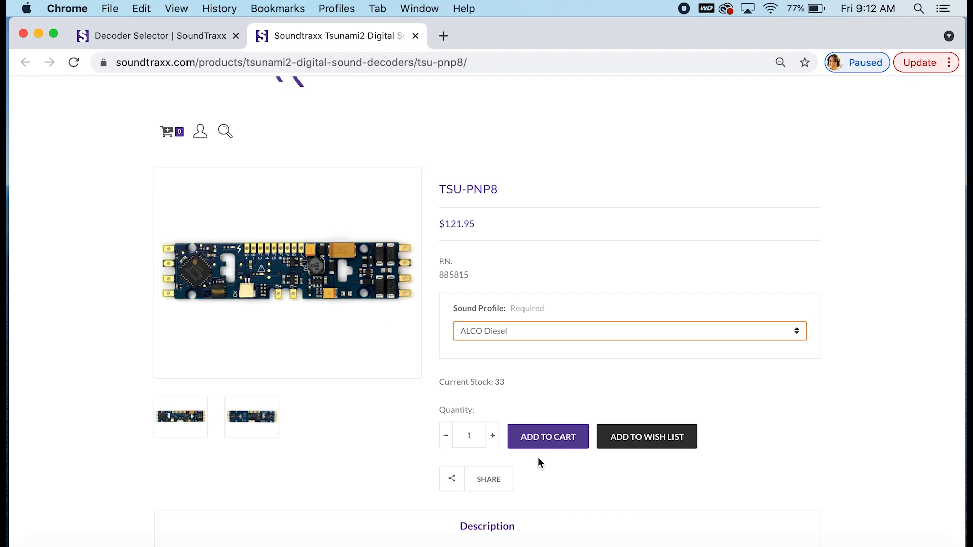
scroll(down, 3)
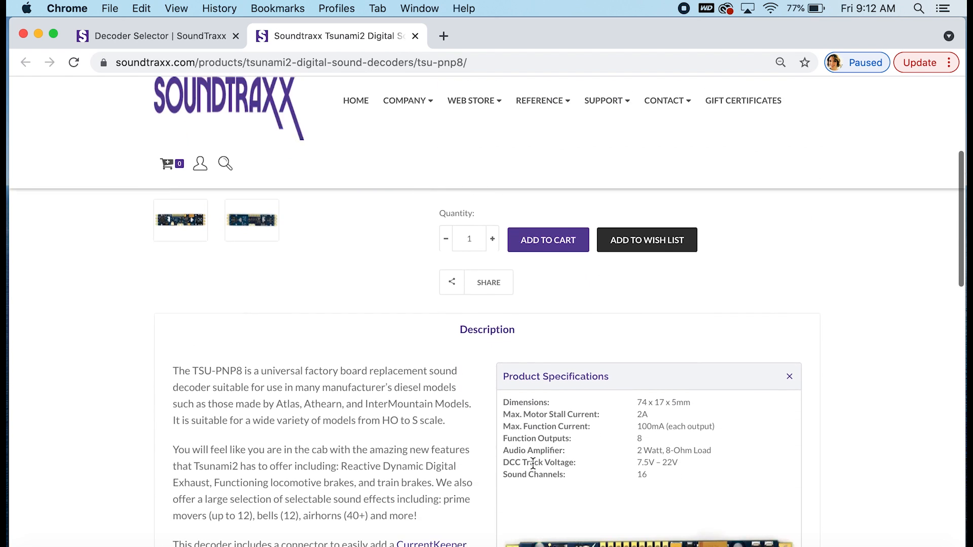
scroll(down, 3)
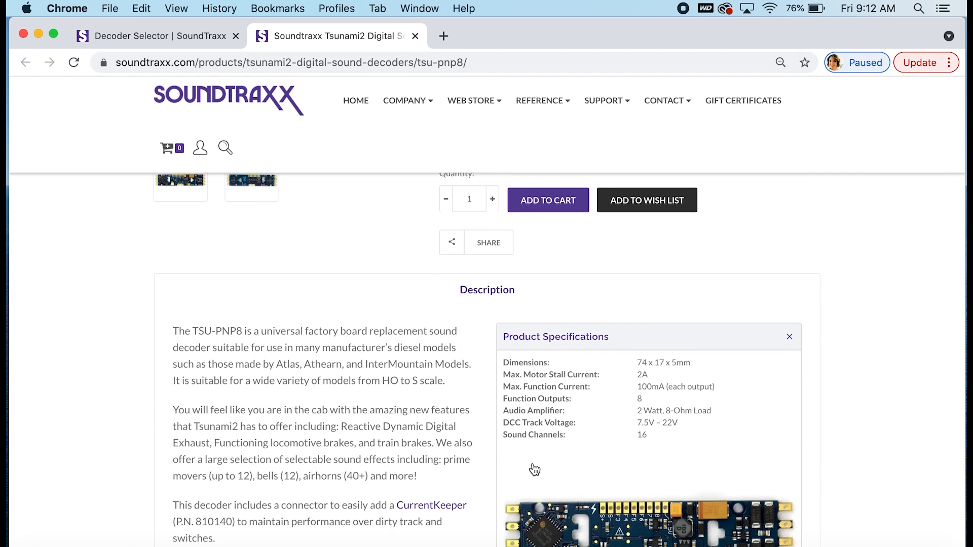
scroll(down, 3)
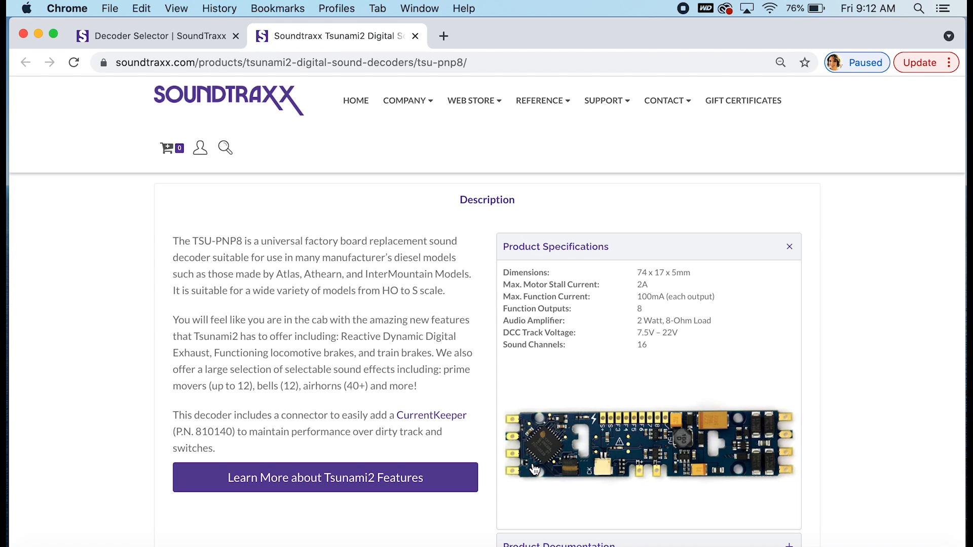
scroll(down, 3)
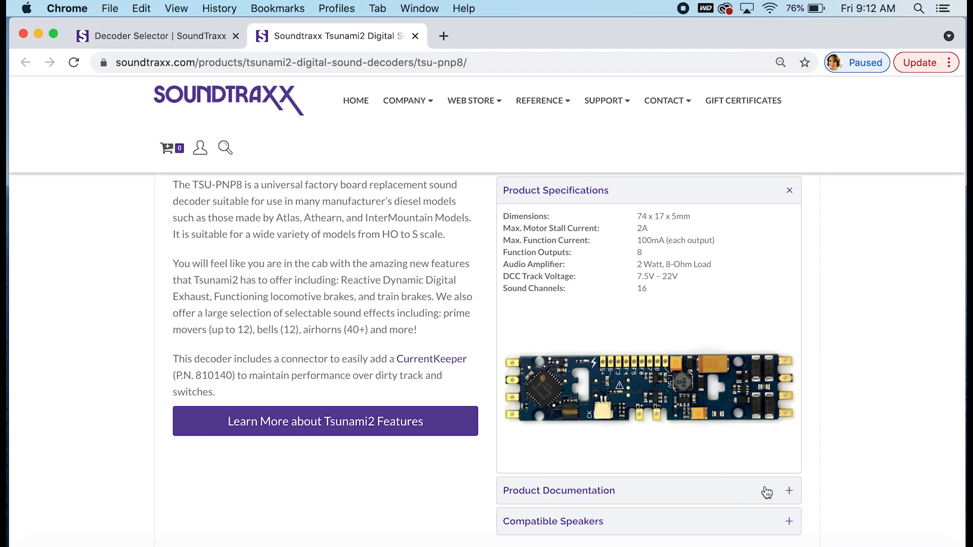
Expand Product Documentation to list the Tsunami2 manuals and sound selection references.
click(559, 490)
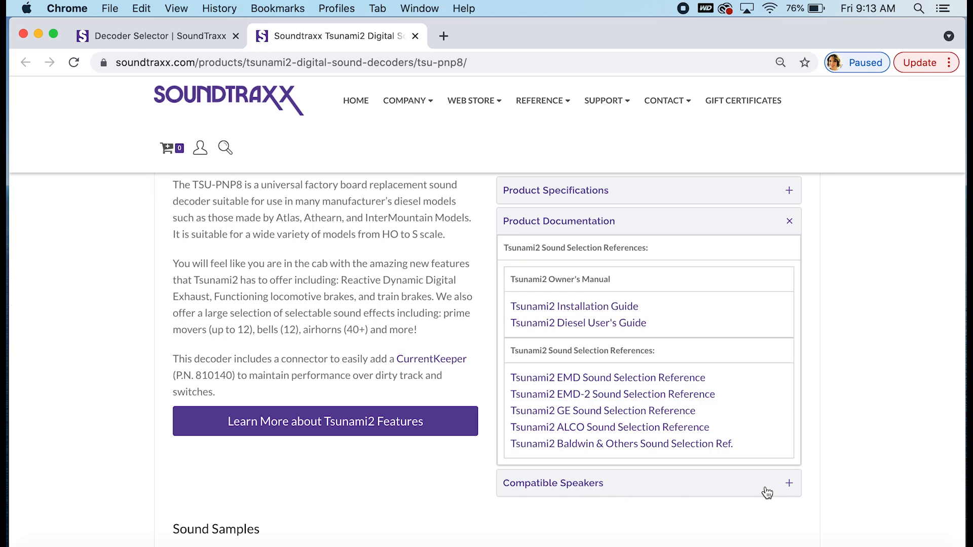
mouse_move(769, 414)
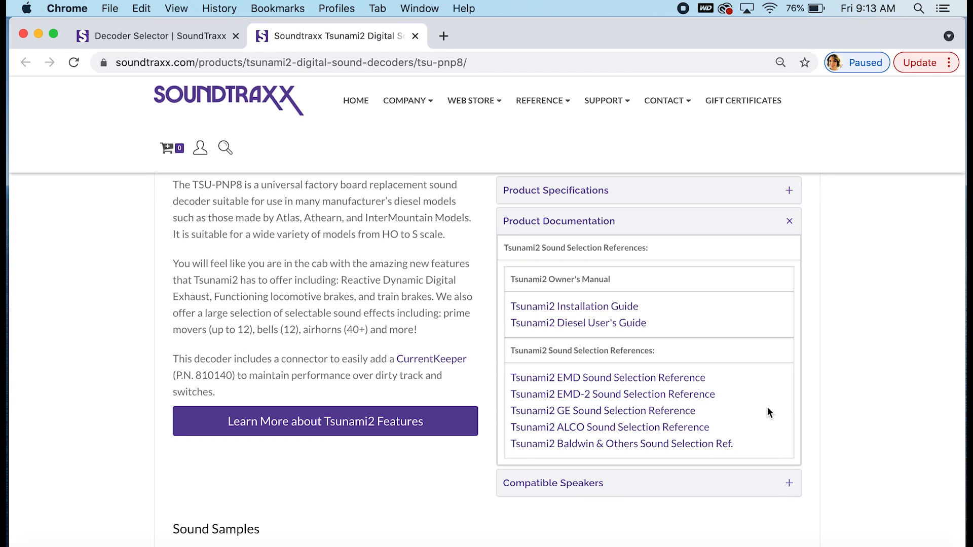
mouse_move(768, 396)
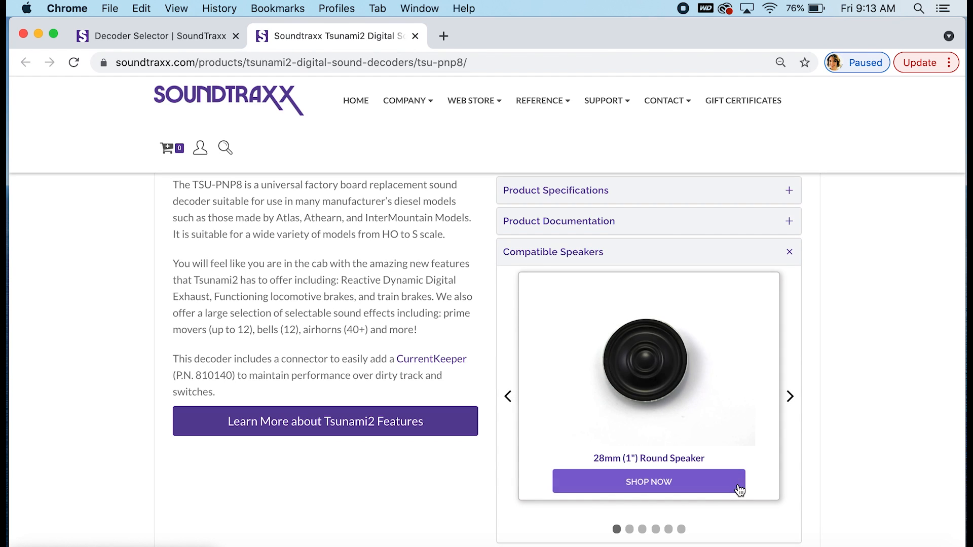
Browse the compatible speakers to the Mini Cube Speaker, collapse the panel and reach Sound Samples.
click(789, 396)
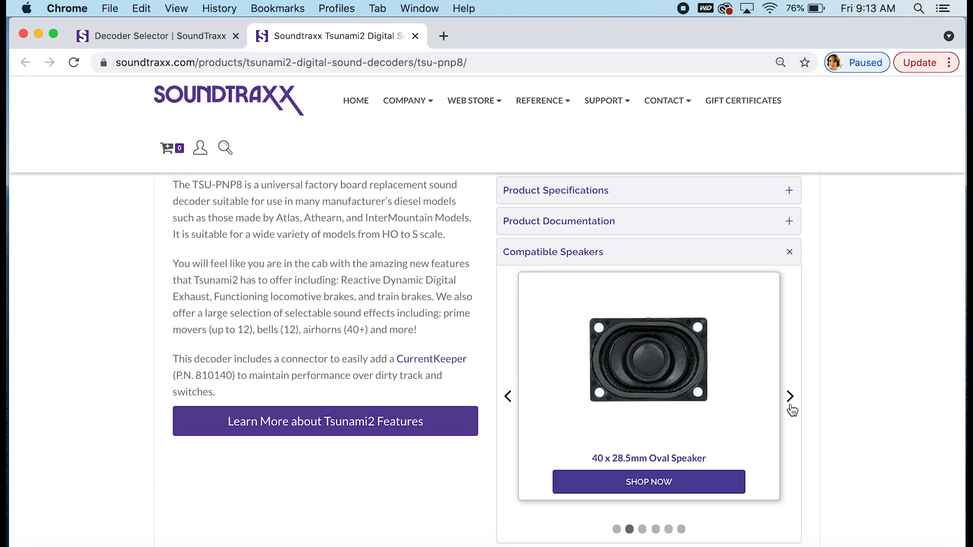
click(789, 396)
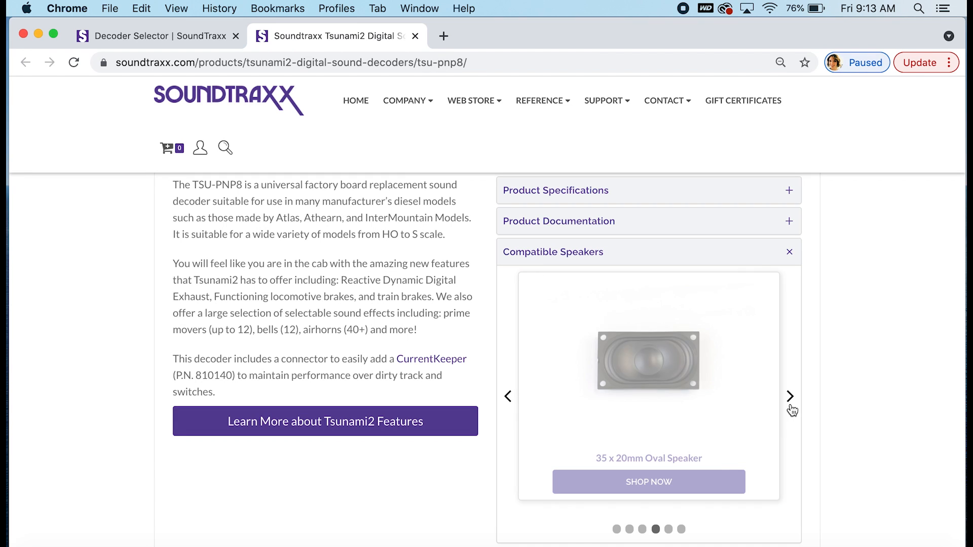
click(791, 396)
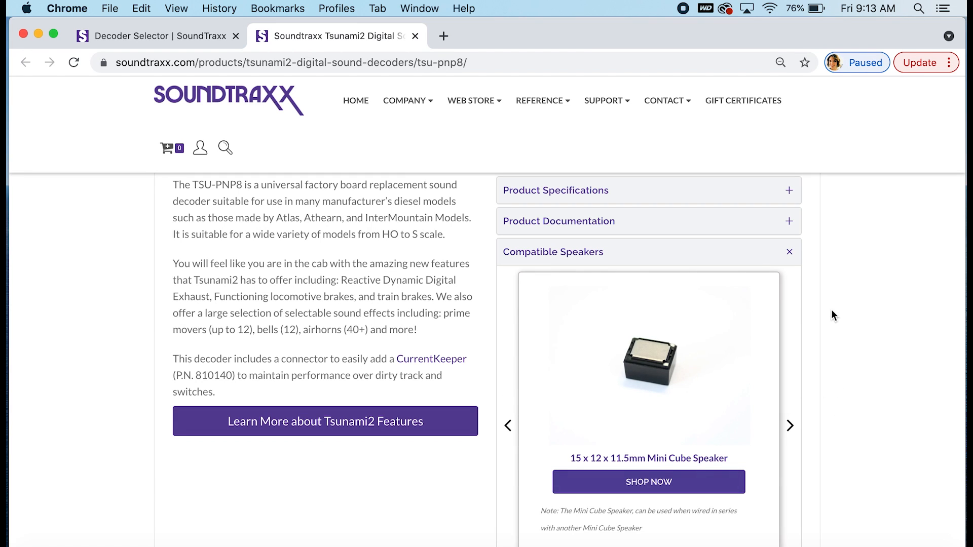
click(788, 252)
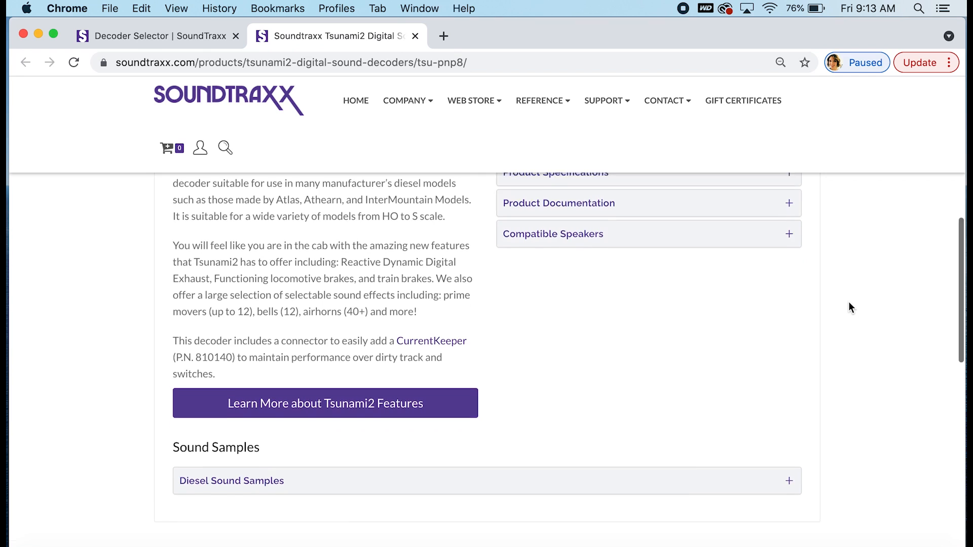
scroll(down, 3)
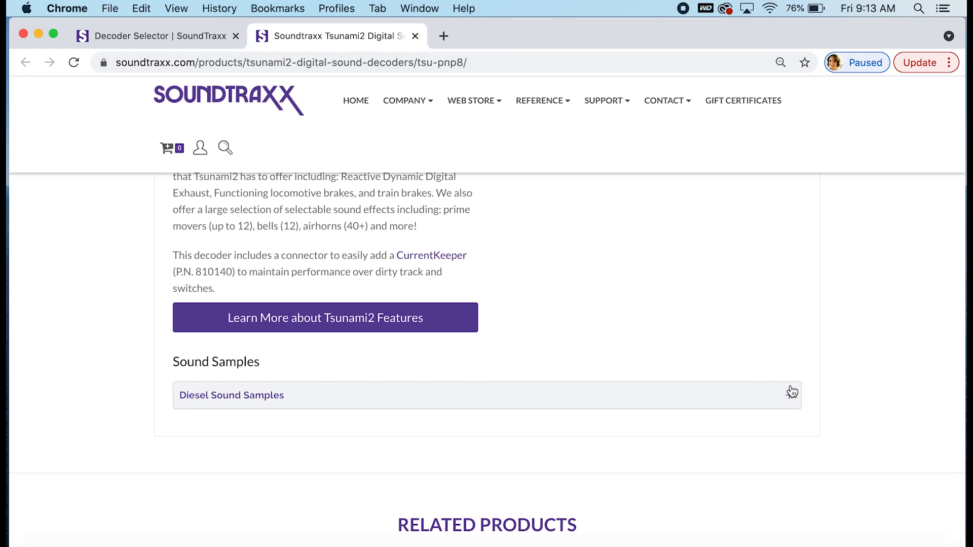
Expand Diesel Sound Samples and browse the Tsunami2 Diesel Prime Movers playlist to GEVO G12 Tier 4.
click(231, 395)
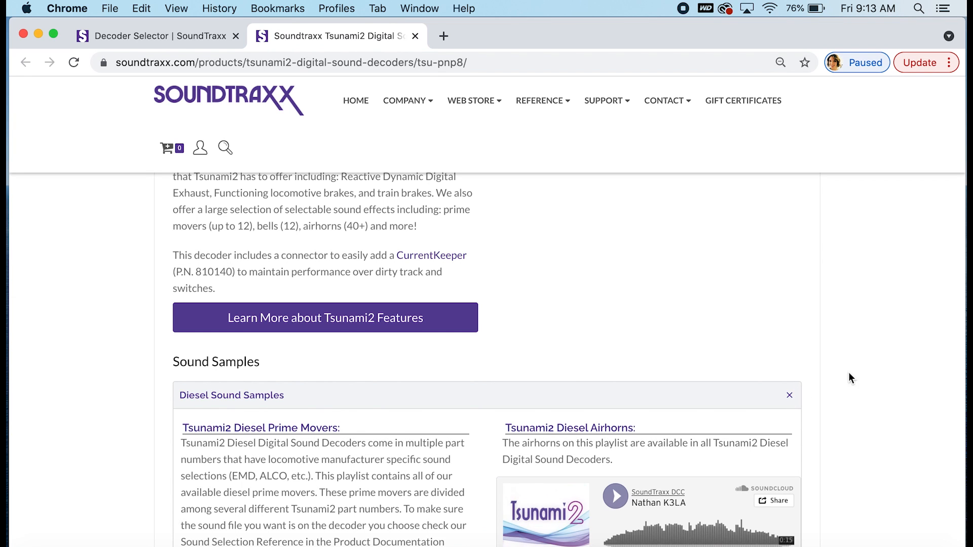
scroll(down, 3)
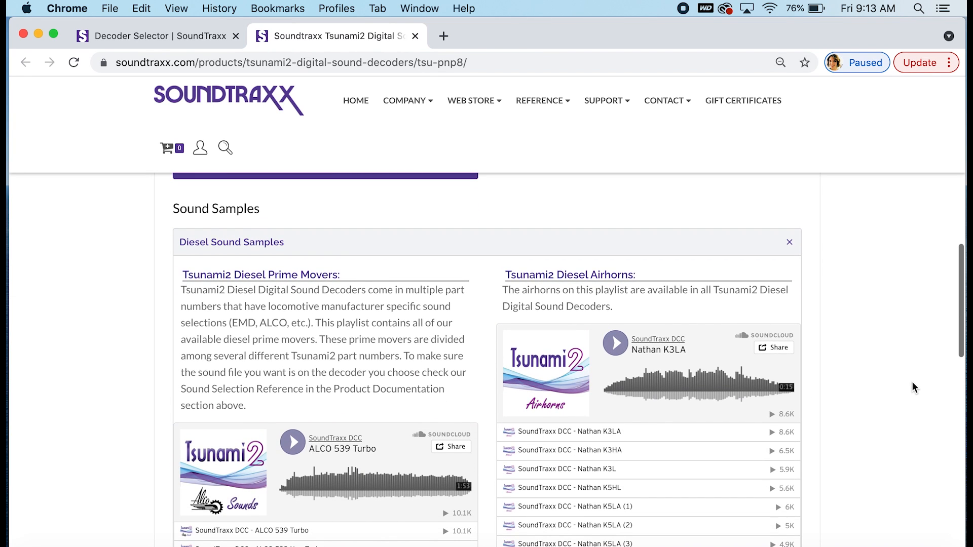
scroll(down, 3)
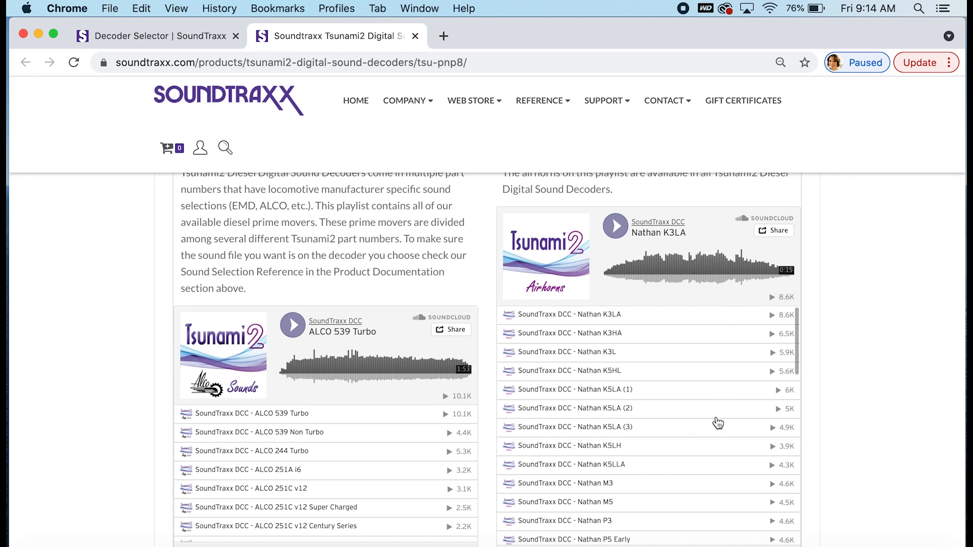
mouse_move(563, 429)
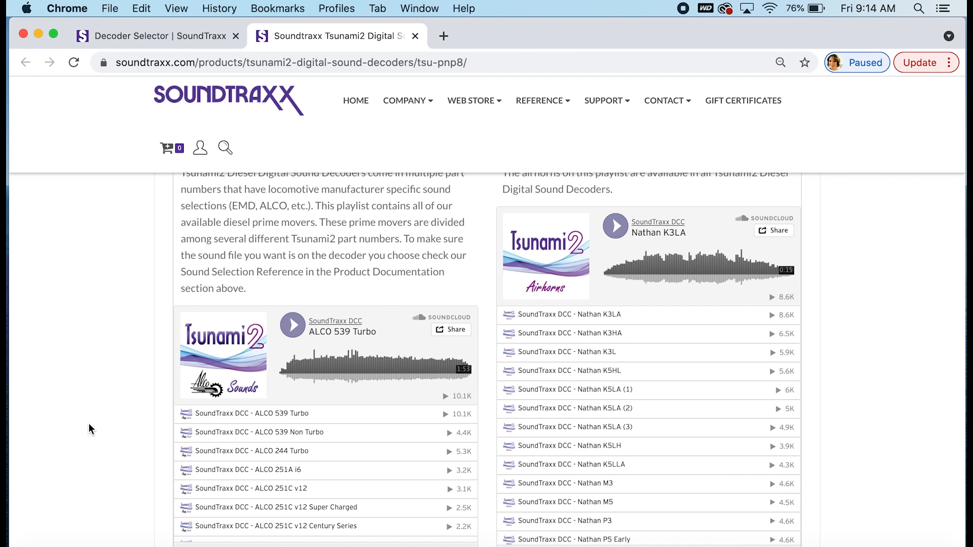
scroll(down, 3)
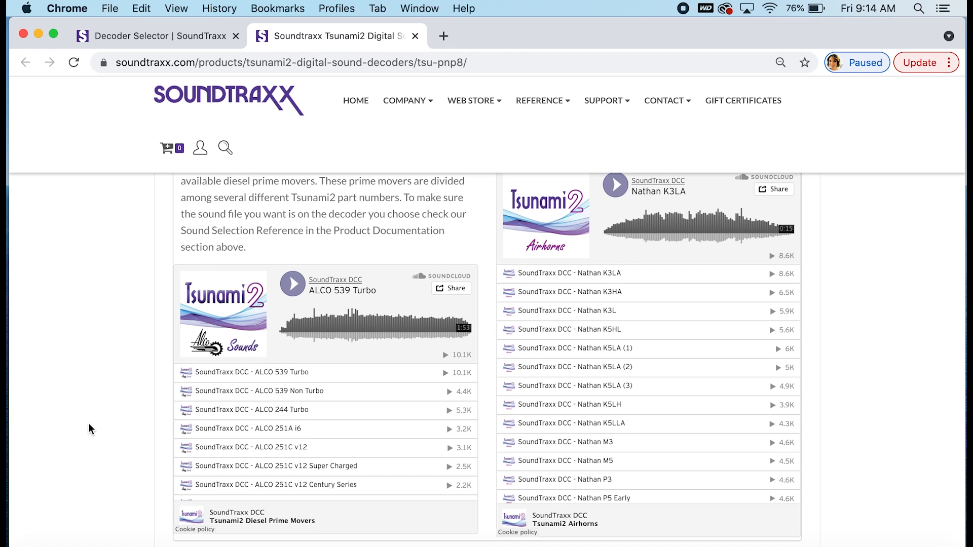
scroll(down, 3)
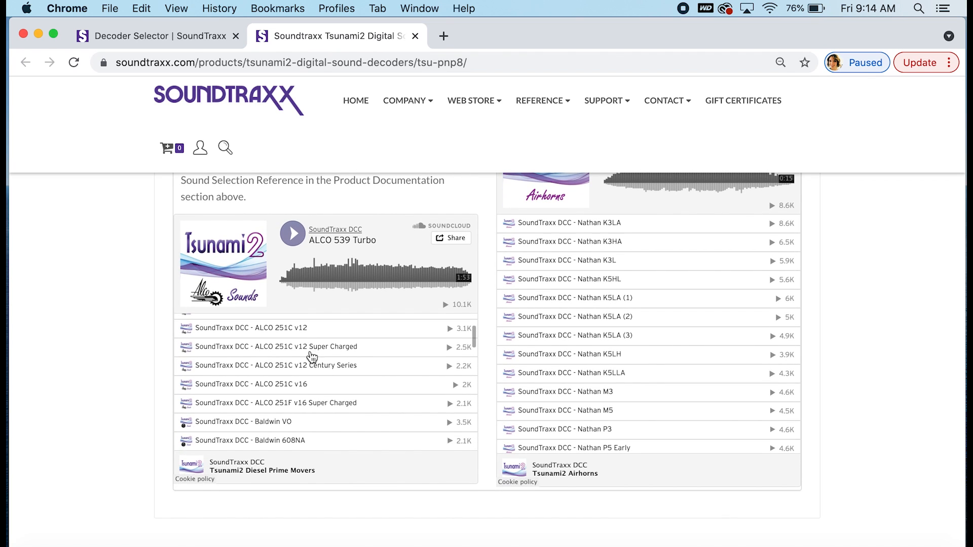
scroll(down, 3)
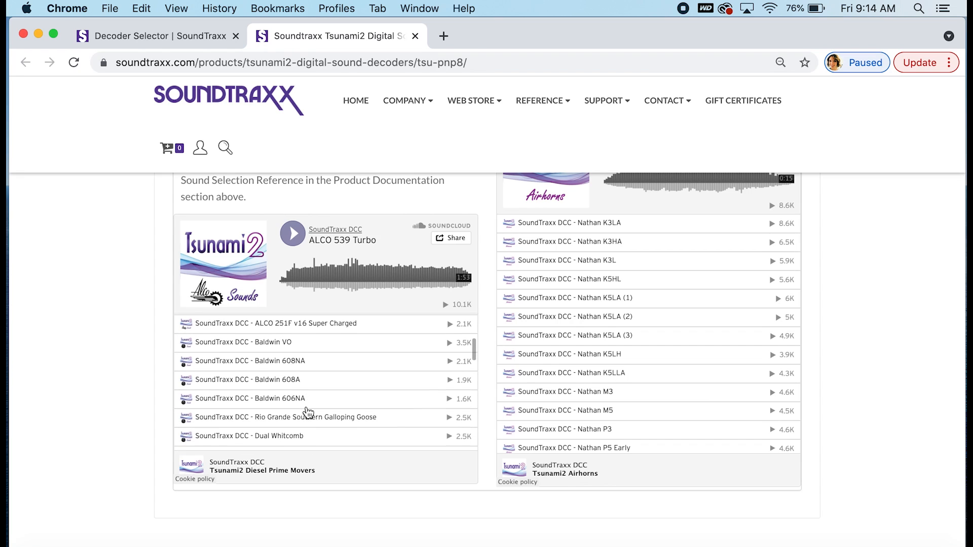
scroll(down, 3)
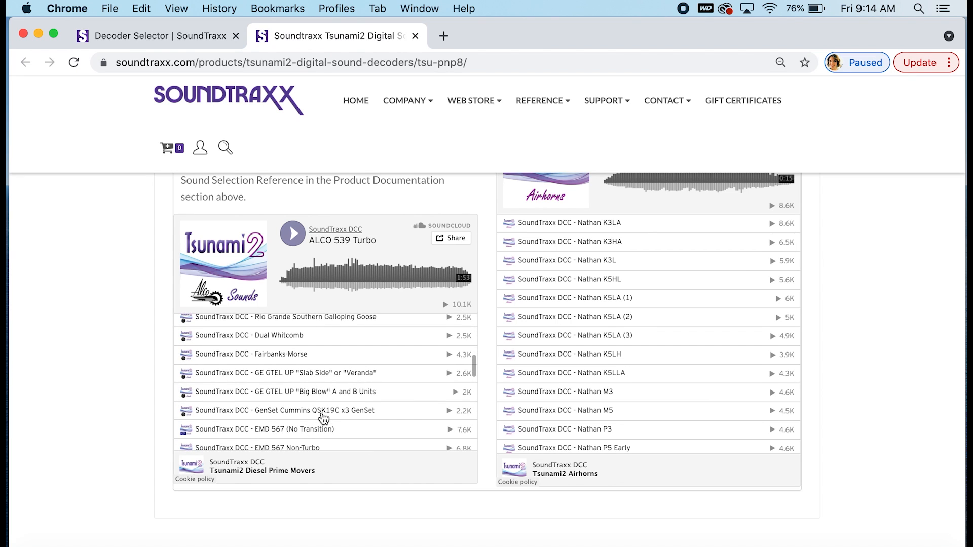
scroll(down, 3)
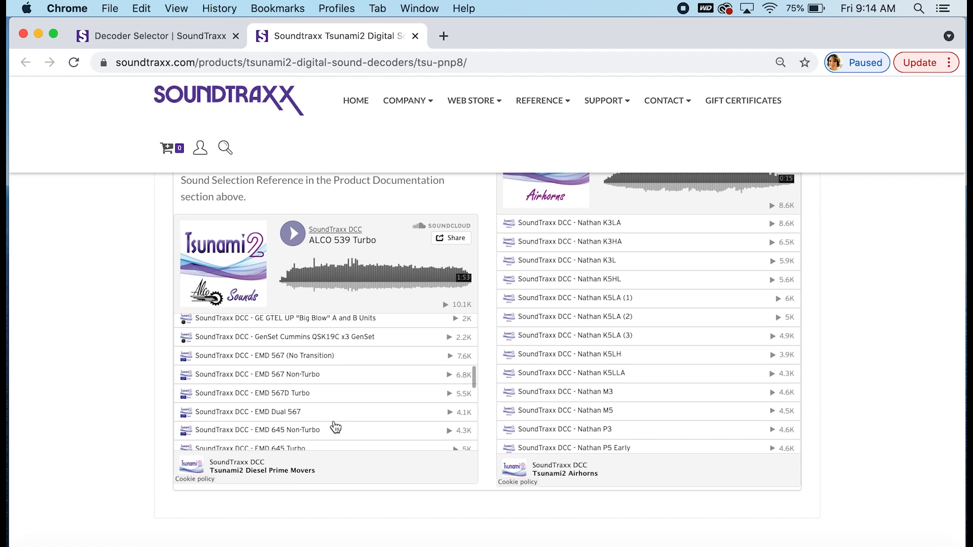
scroll(down, 3)
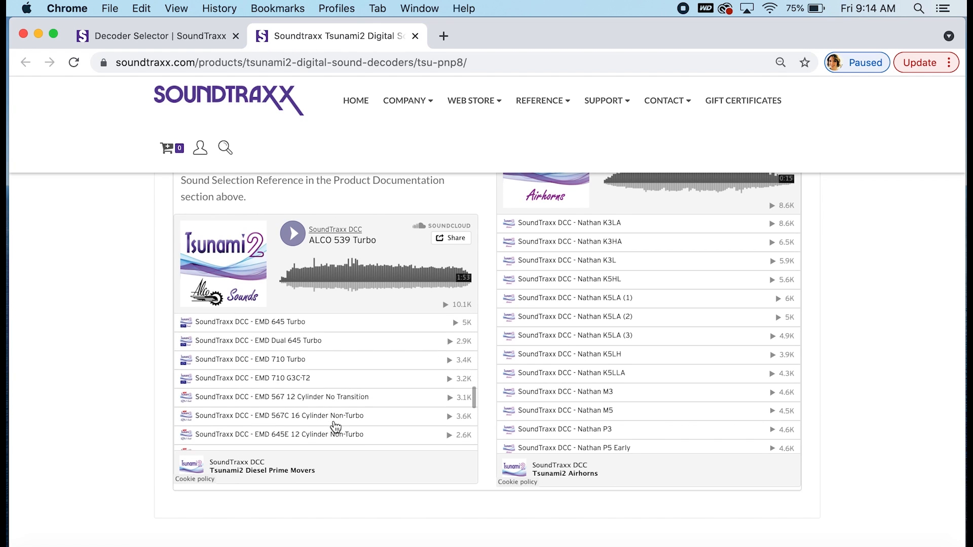
scroll(down, 3)
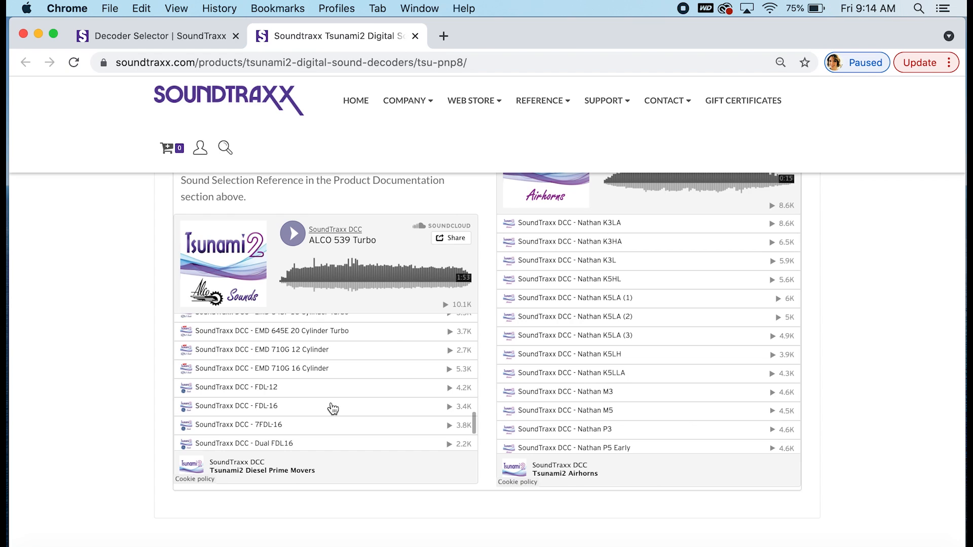
scroll(down, 3)
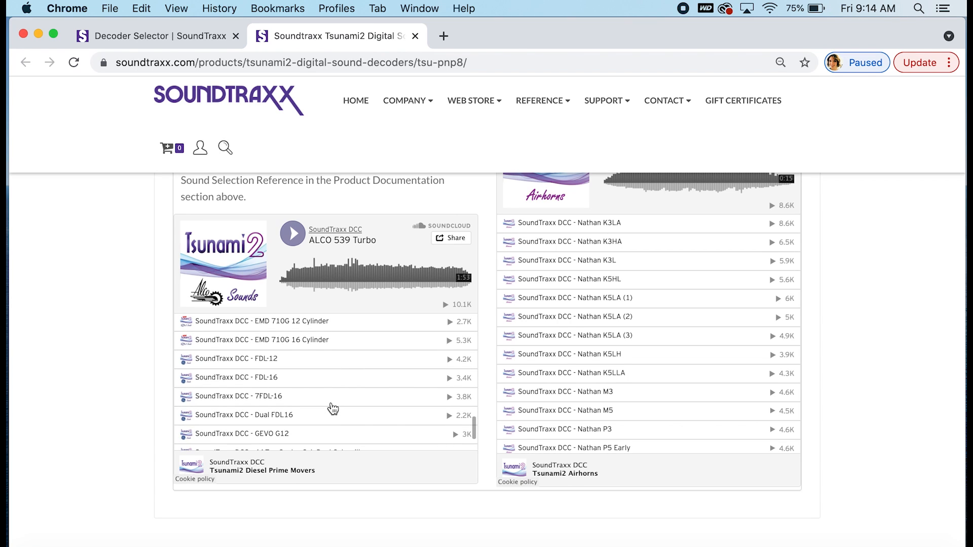
scroll(down, 3)
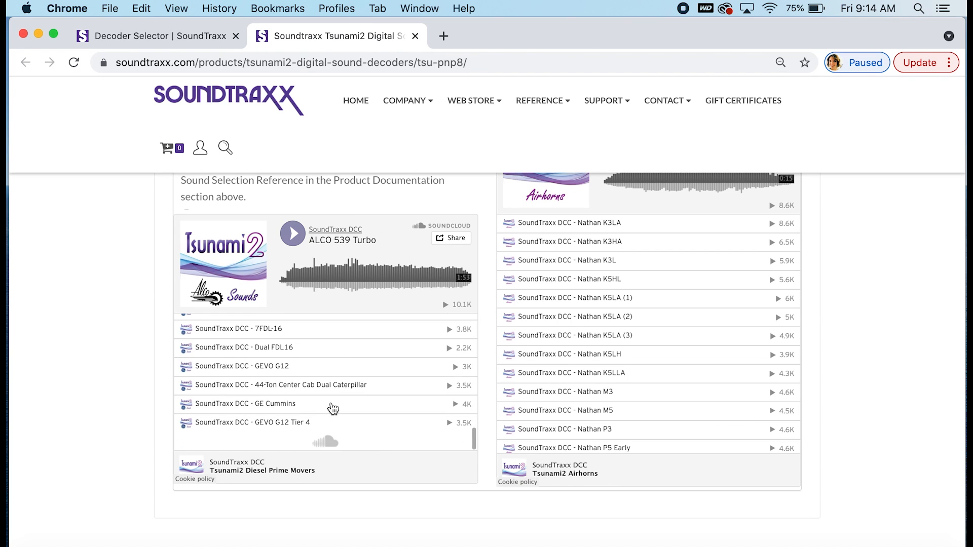
mouse_move(259, 381)
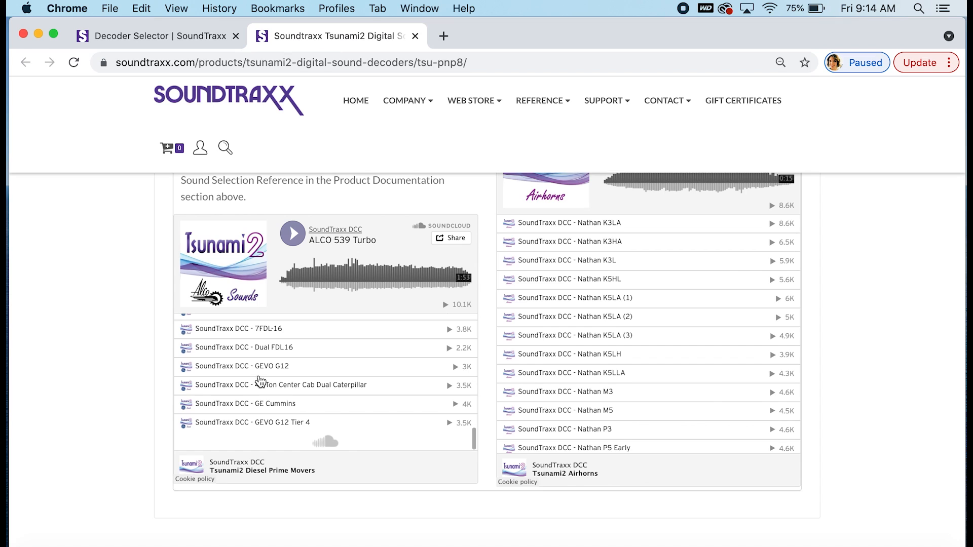
Play the 44-Ton Center Cab Dual Caterpillar sound sample.
click(279, 385)
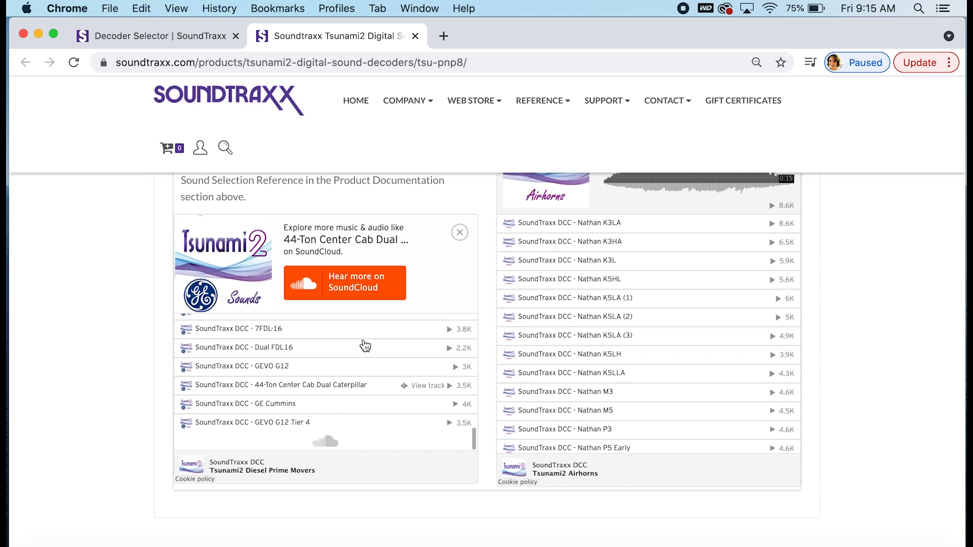
mouse_move(459, 318)
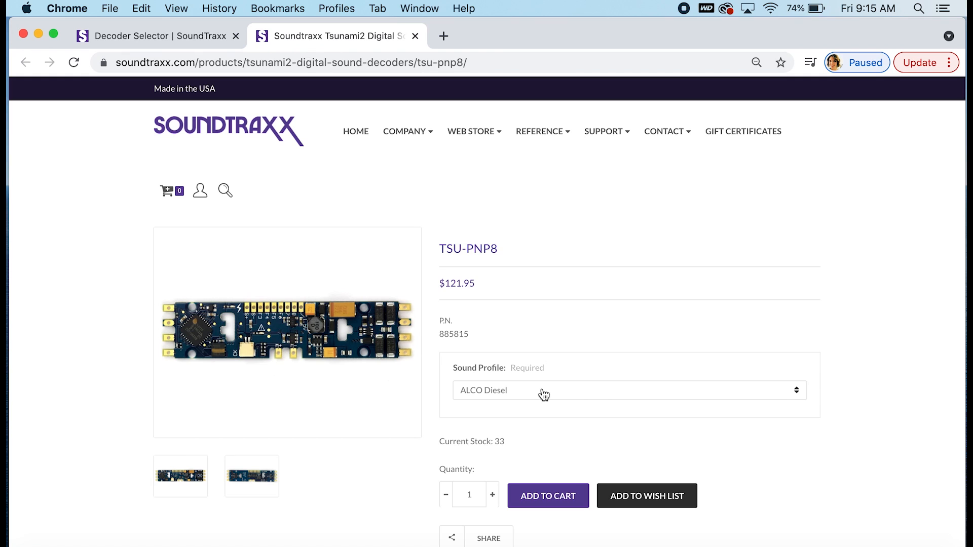
click(630, 390)
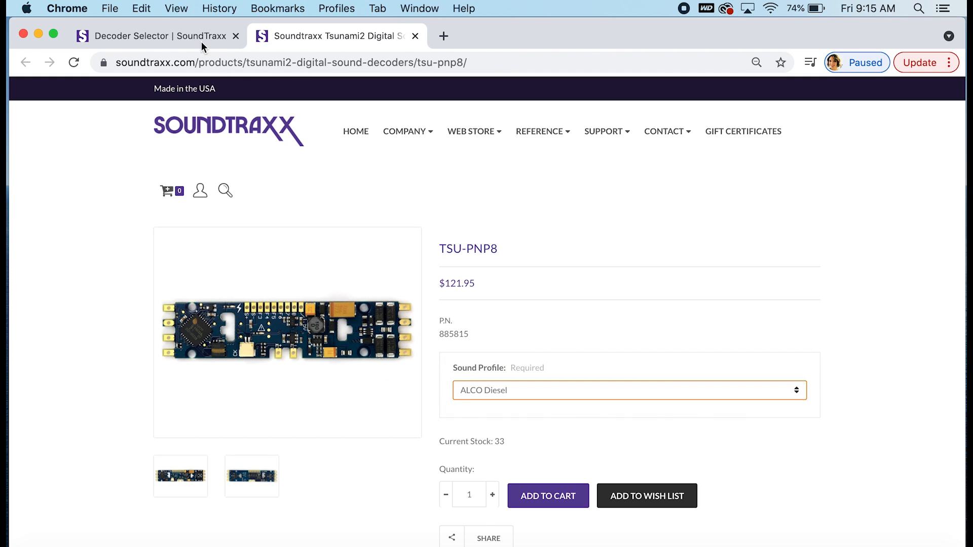
click(155, 36)
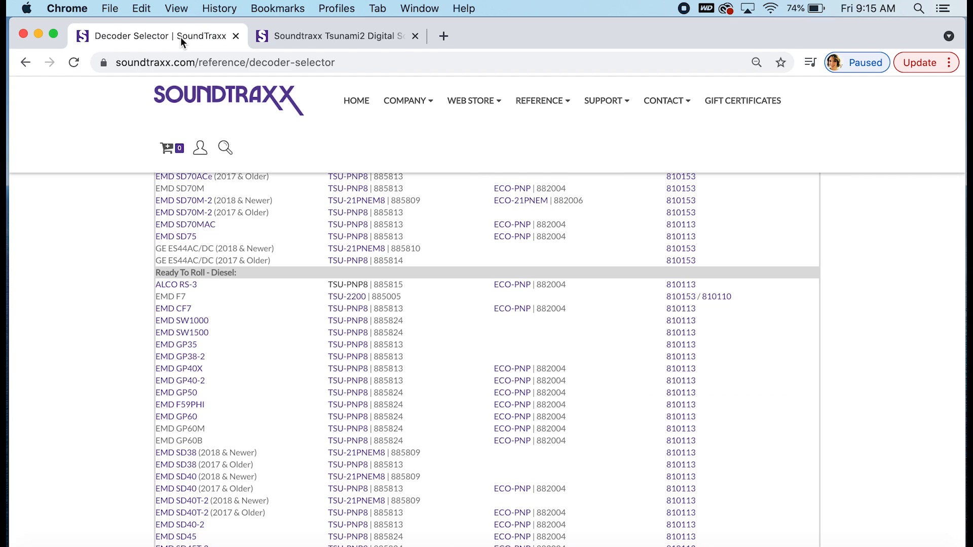
mouse_move(346, 292)
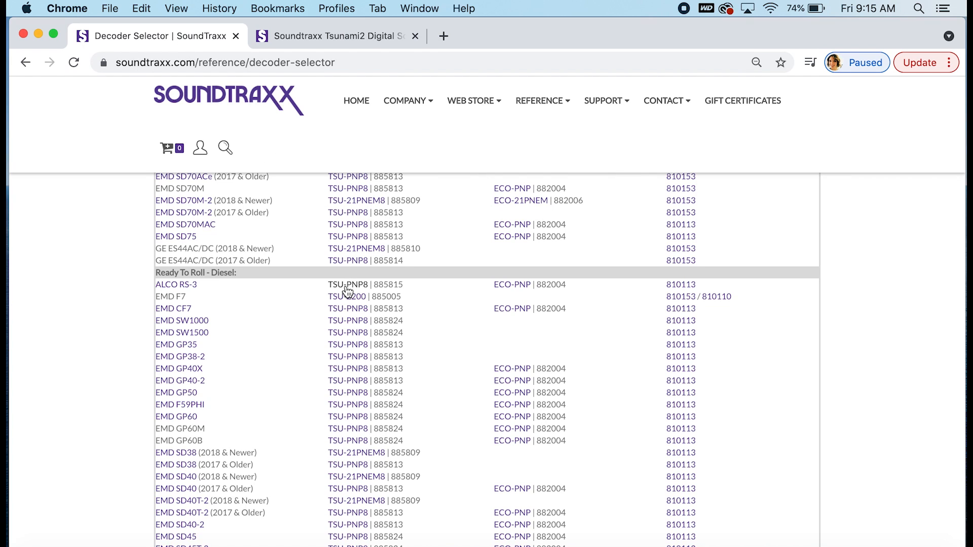
mouse_move(373, 286)
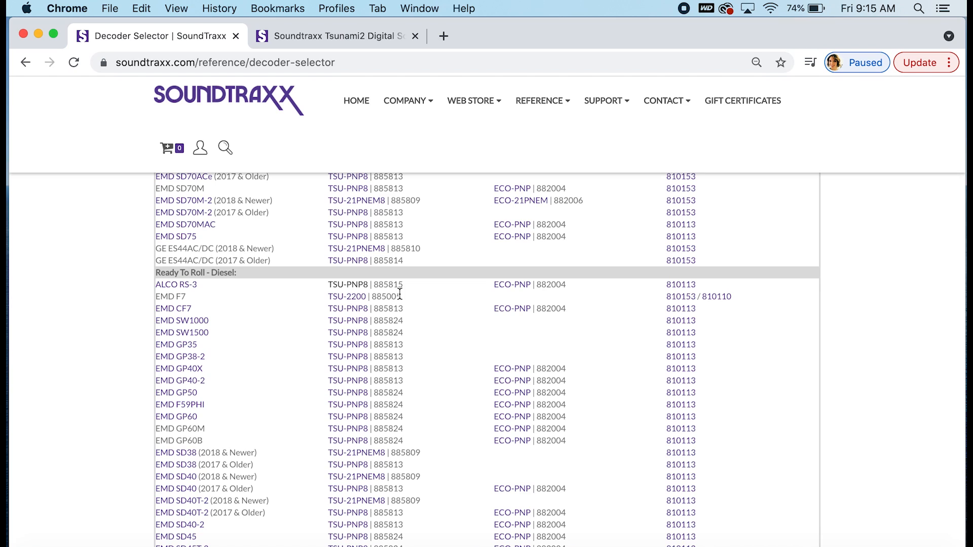
click(406, 100)
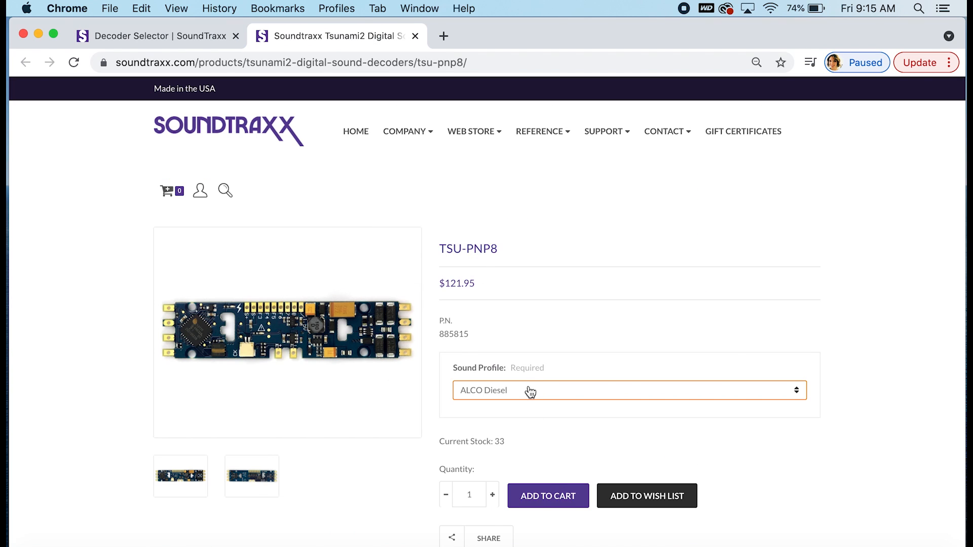
click(628, 390)
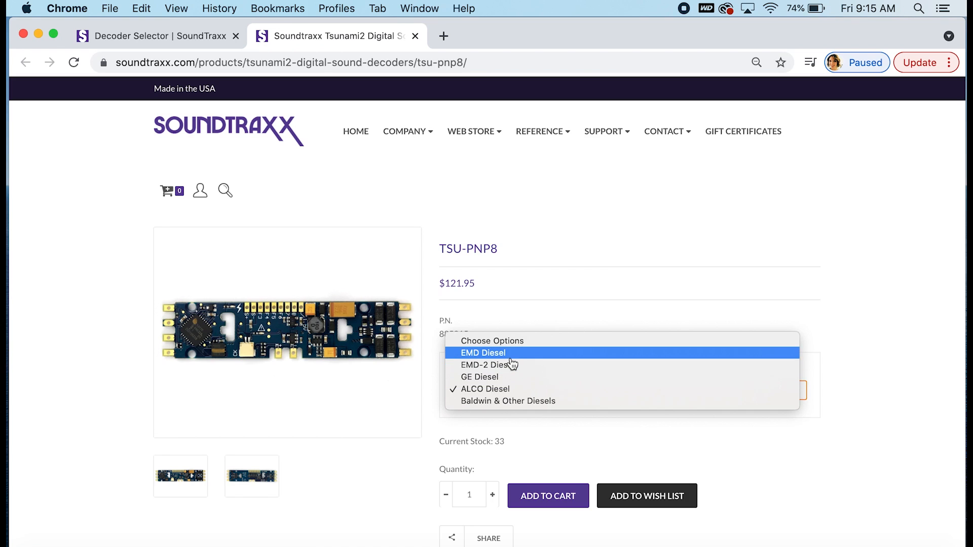
click(482, 352)
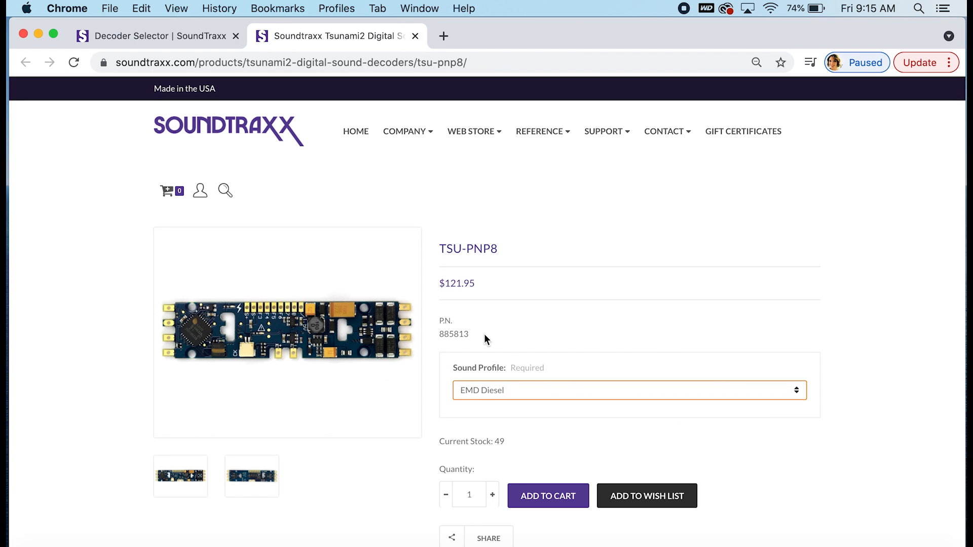
click(629, 389)
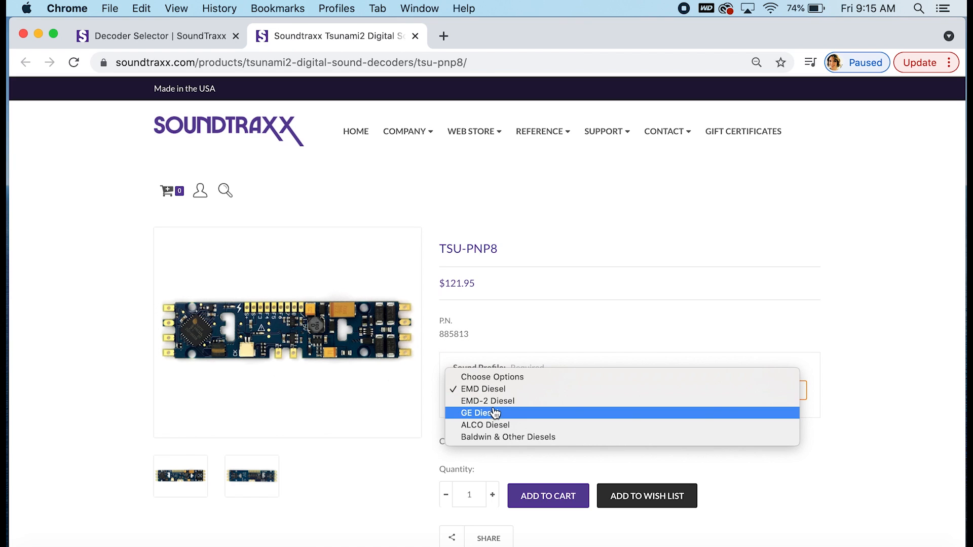
click(486, 424)
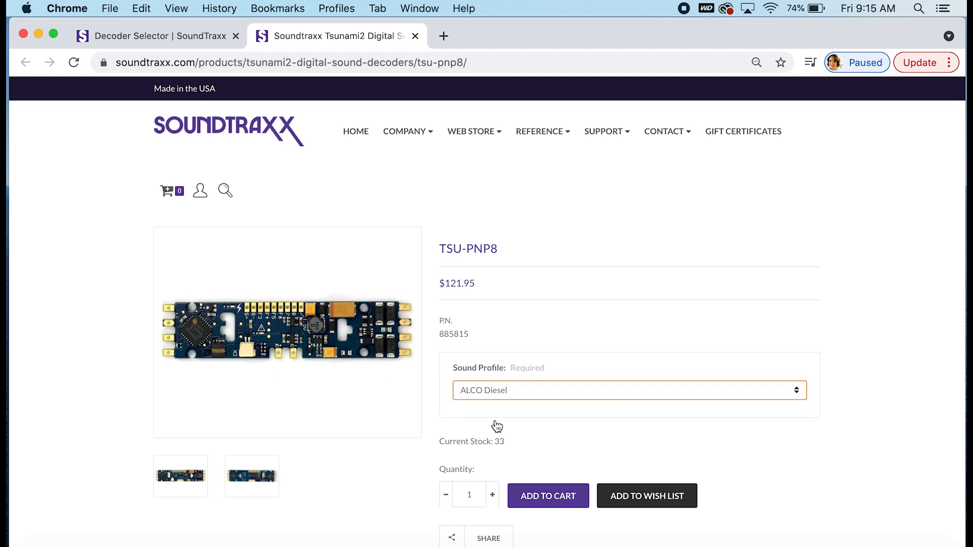
mouse_move(462, 348)
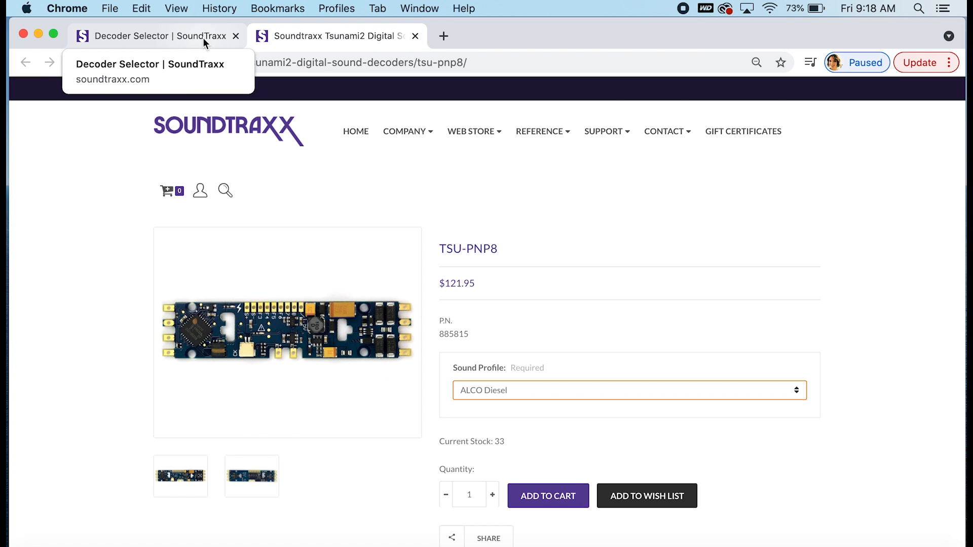
Return to the Decoder Selector and move down the HO Athearn table toward the EMD F7 row.
click(155, 35)
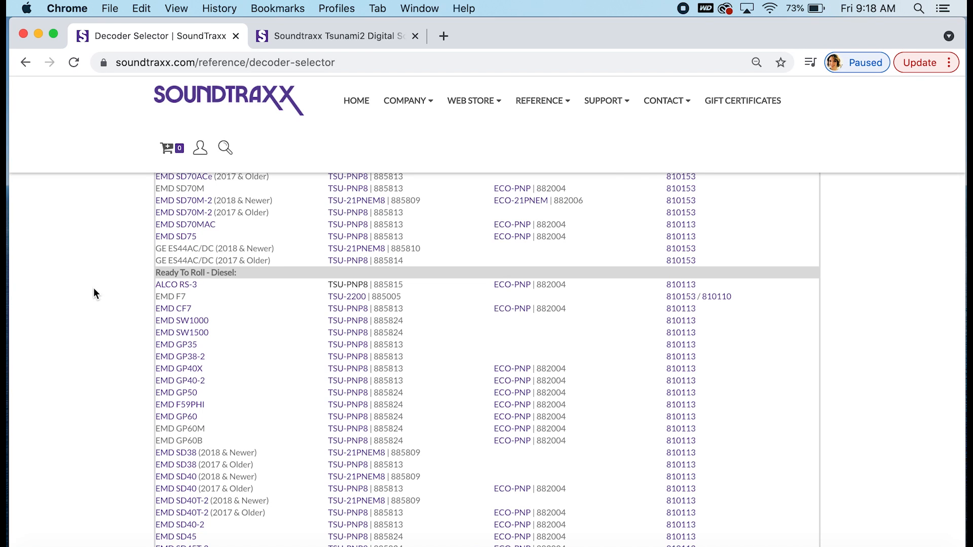
scroll(down, 3)
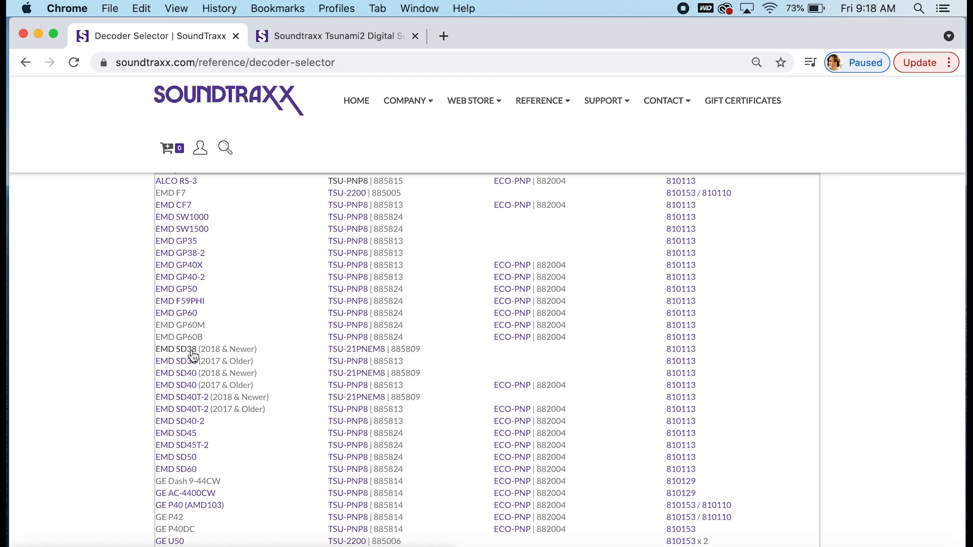
mouse_move(196, 355)
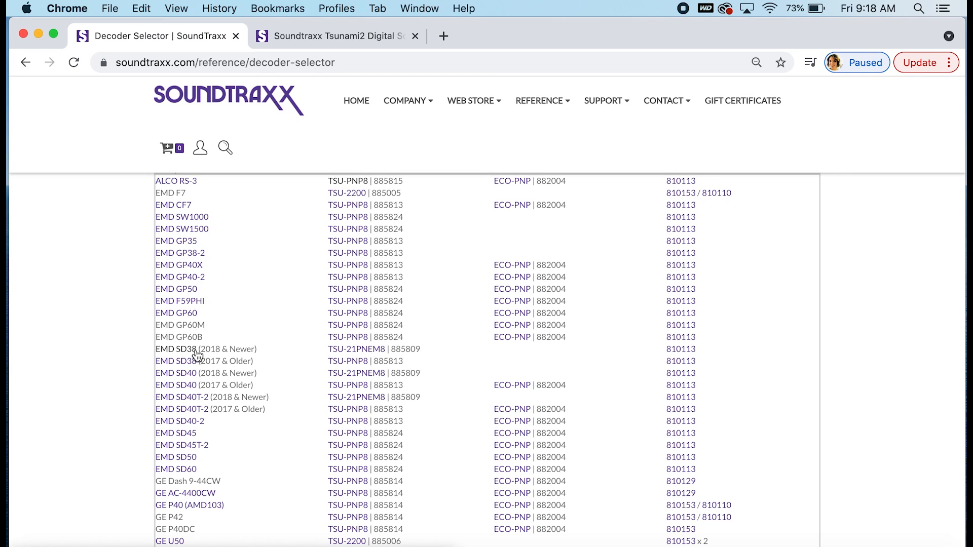
mouse_move(267, 371)
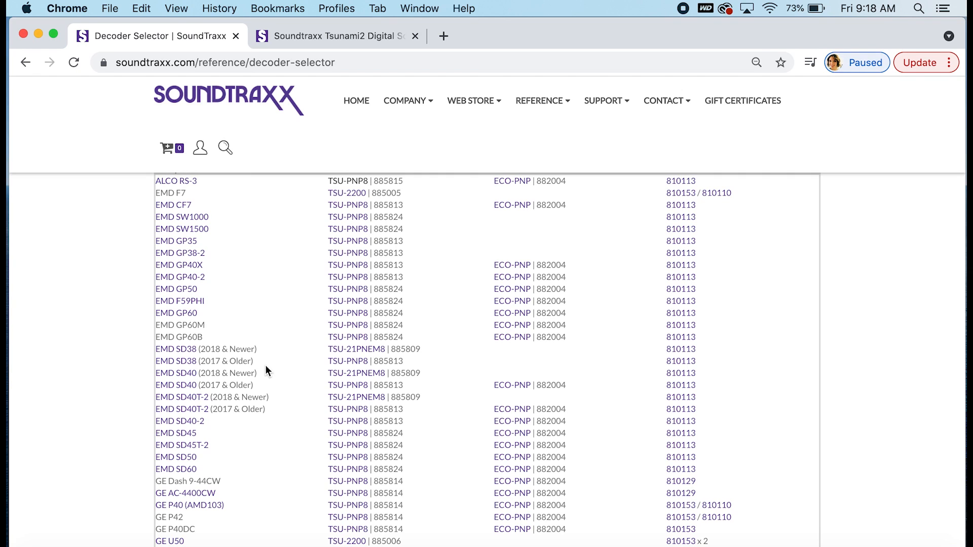
mouse_move(268, 364)
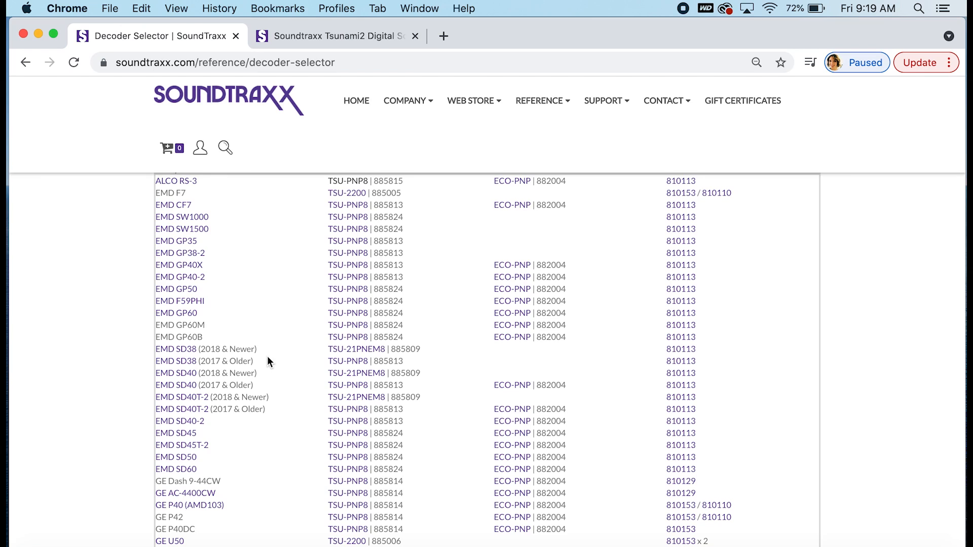
mouse_move(265, 438)
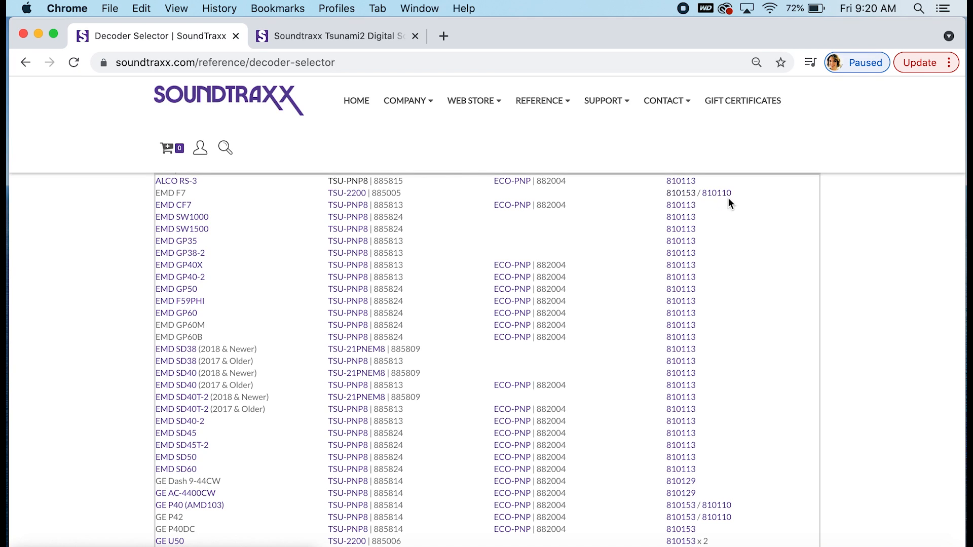
mouse_move(686, 198)
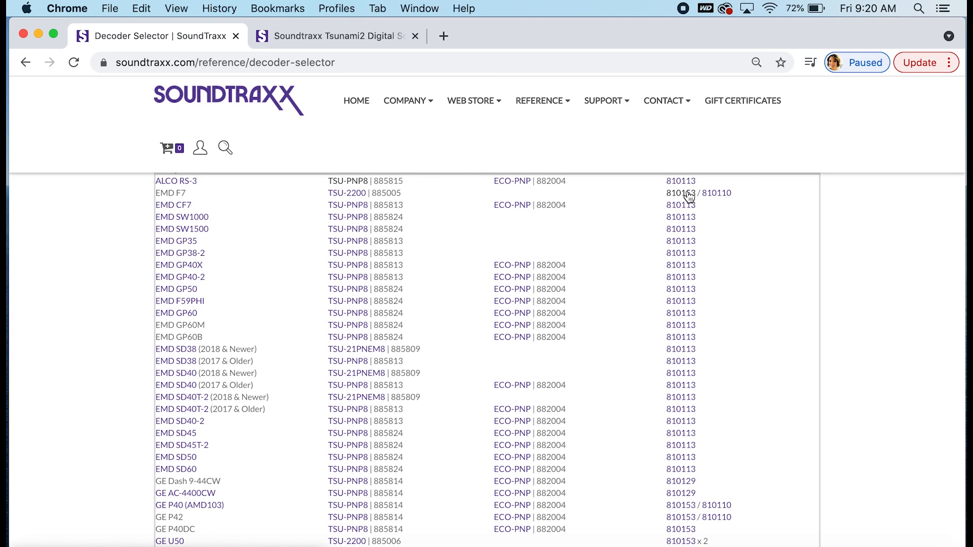
View the 28mm Round Speaker page (810153, $12.95), then the 28mm Baffle Kit page (810110, $6.95).
click(680, 193)
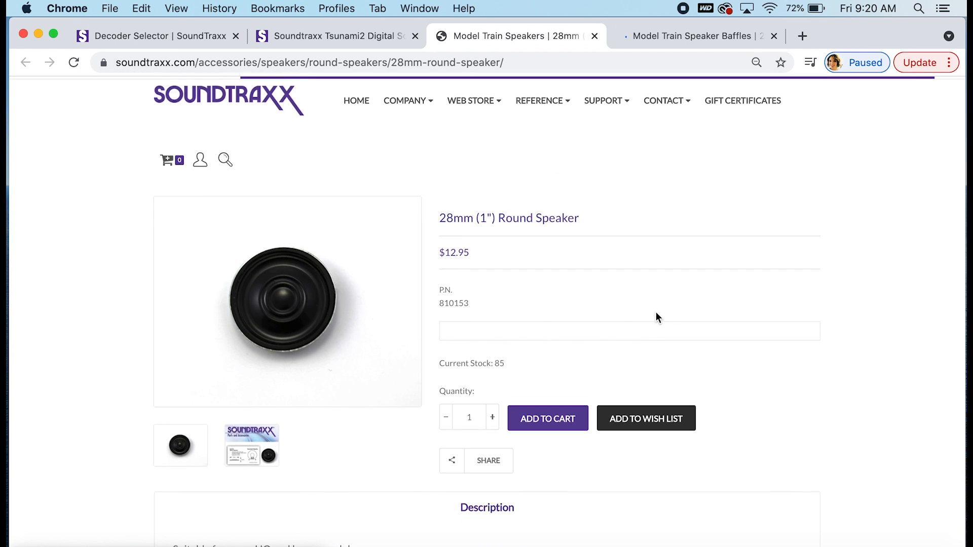
scroll(down, 3)
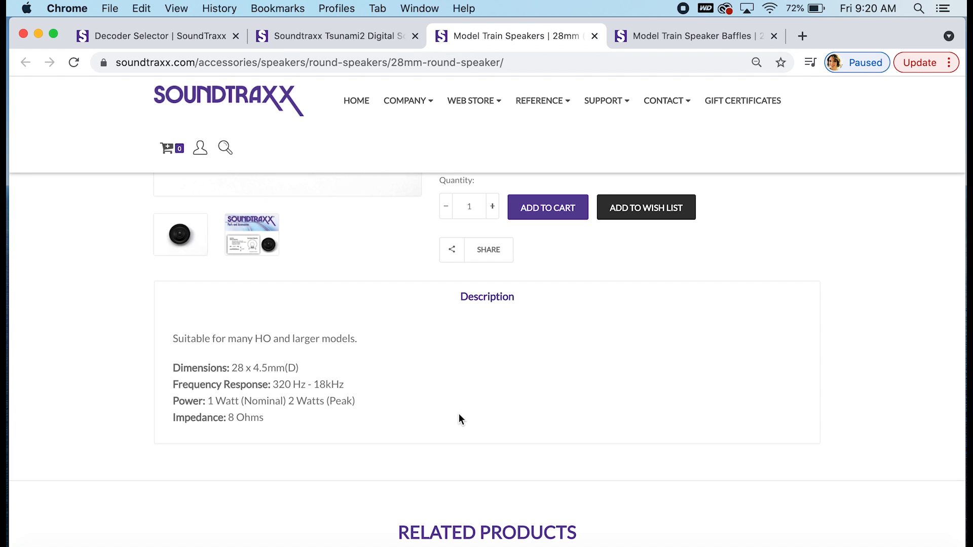
click(689, 35)
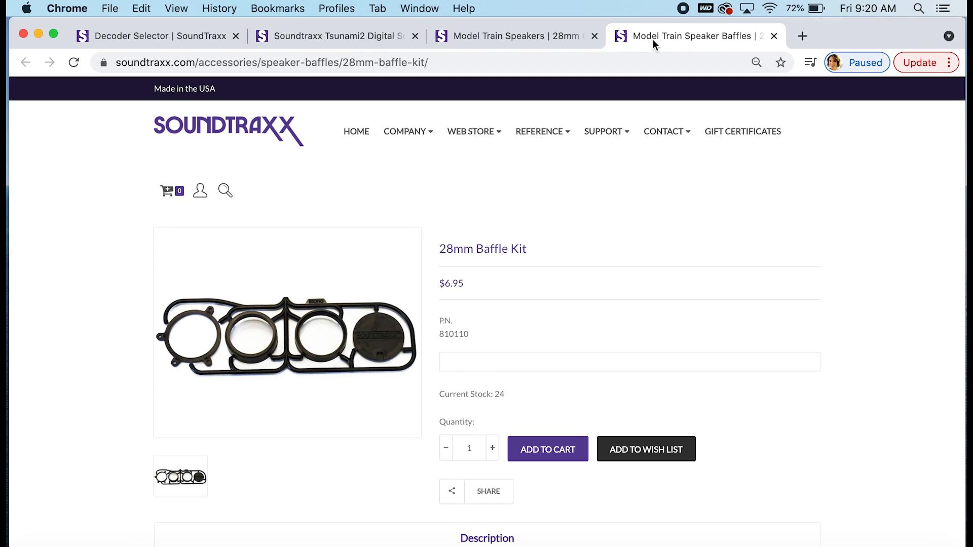
mouse_move(509, 35)
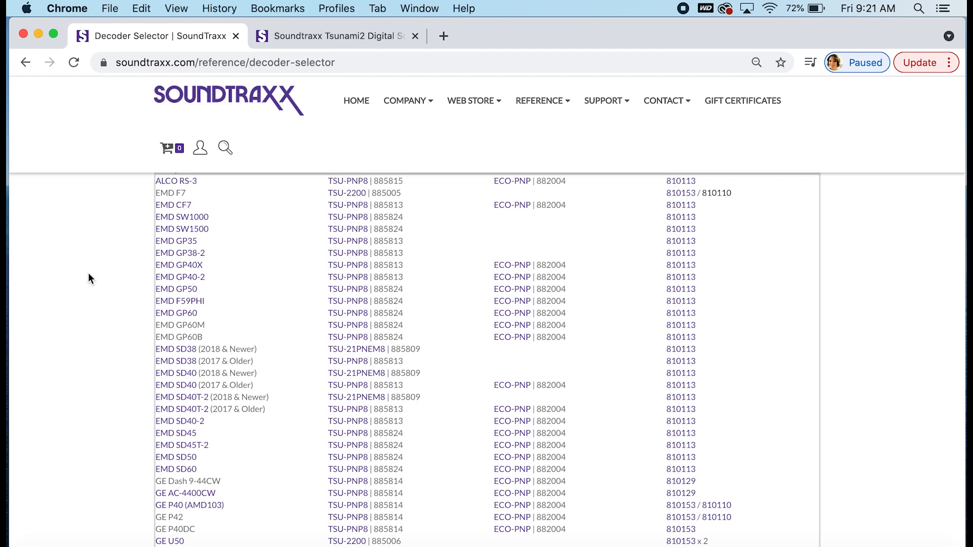
mouse_move(181, 203)
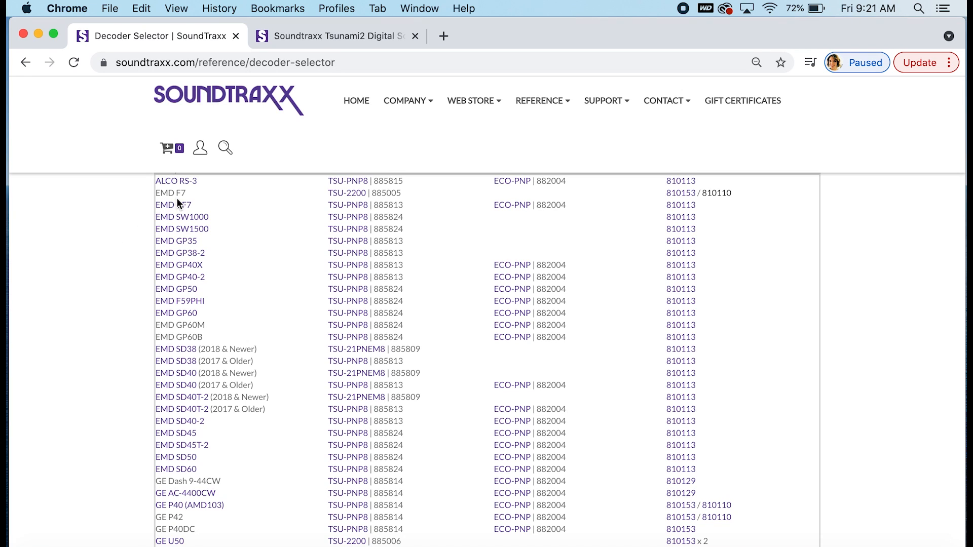
mouse_move(188, 313)
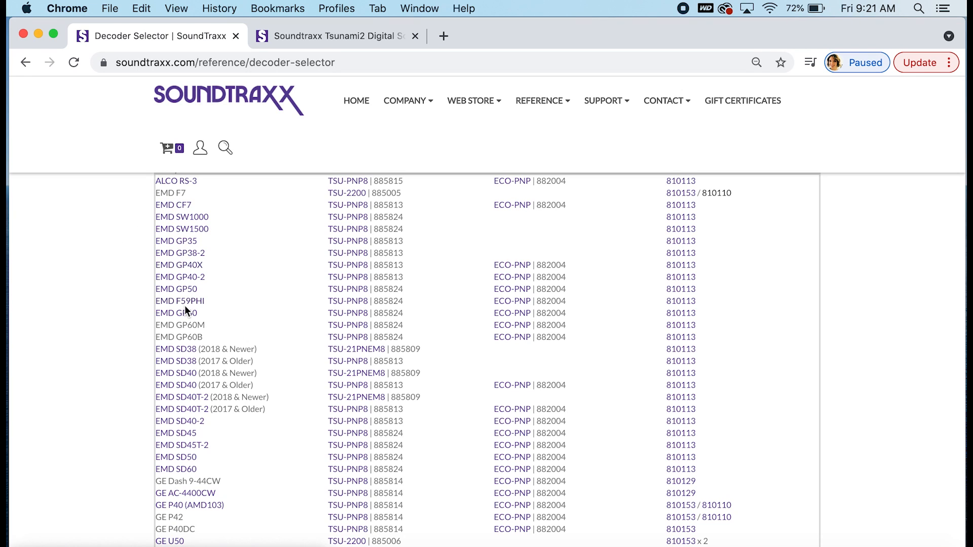
mouse_move(188, 218)
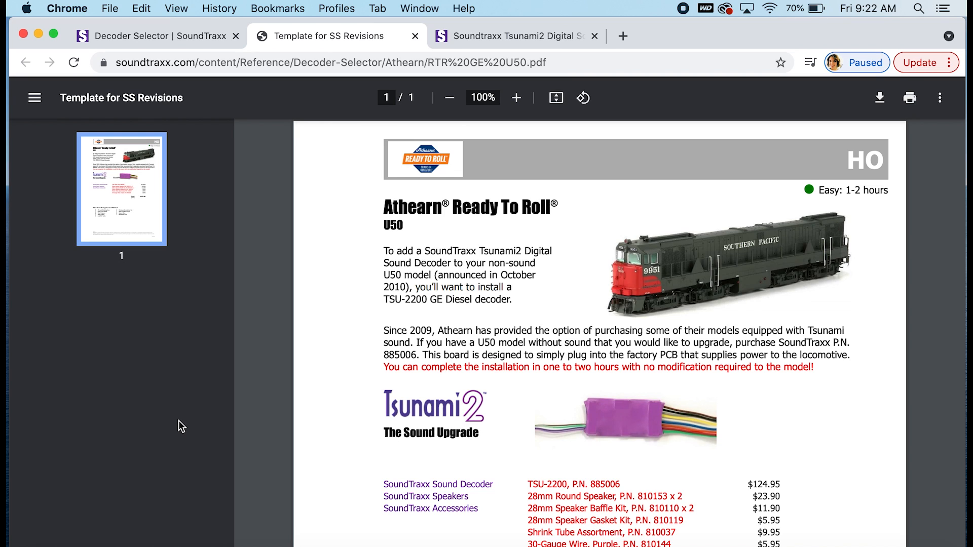
Scroll the U50 install sheet to its full accessory list ending with 30-gauge purple wire 810144.
scroll(down, 3)
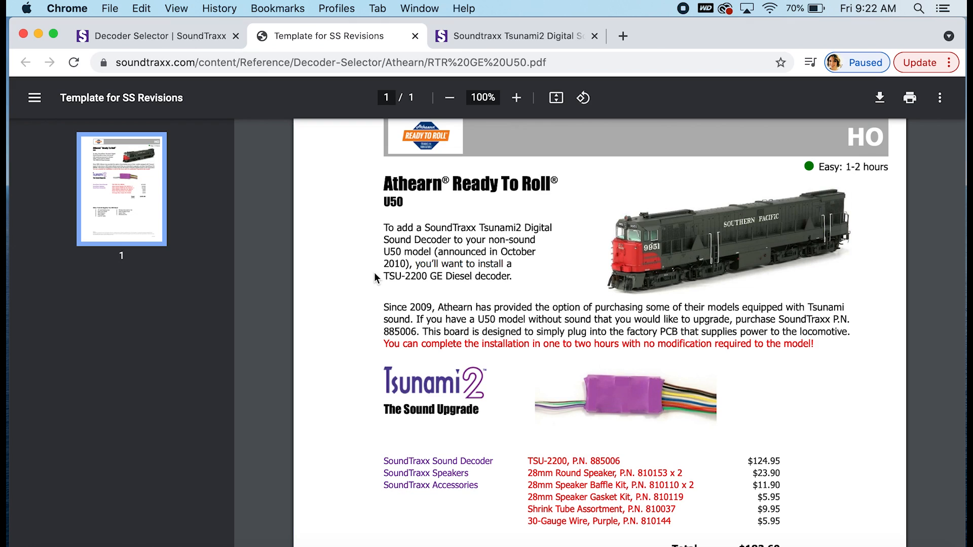
mouse_move(369, 333)
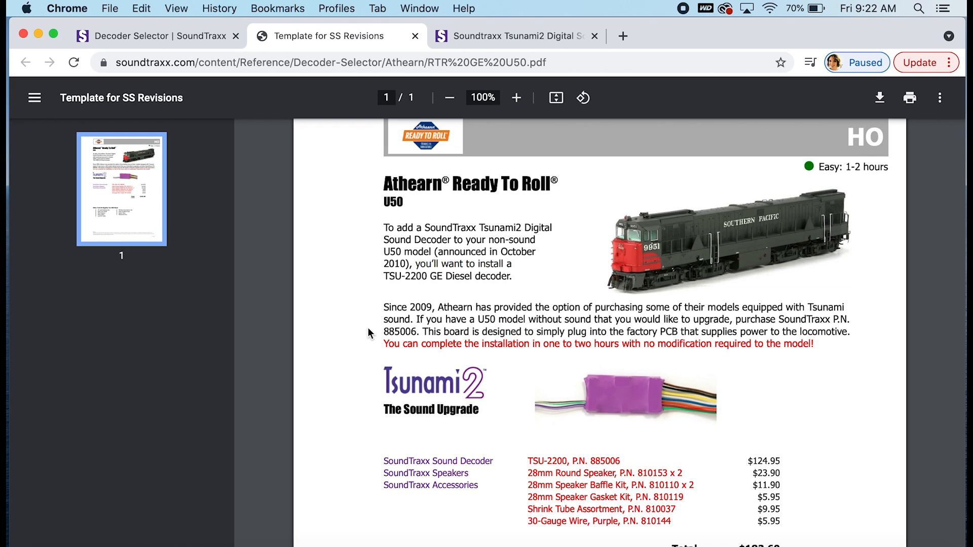
mouse_move(893, 168)
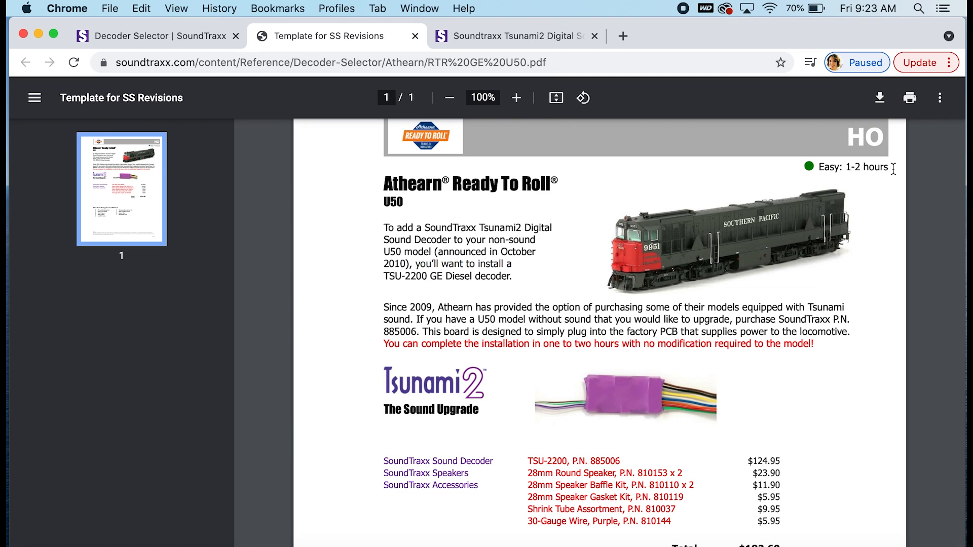
Scroll to the parts list totalling $182.60 MSRP and the Other Tools & Supplies section.
scroll(down, 3)
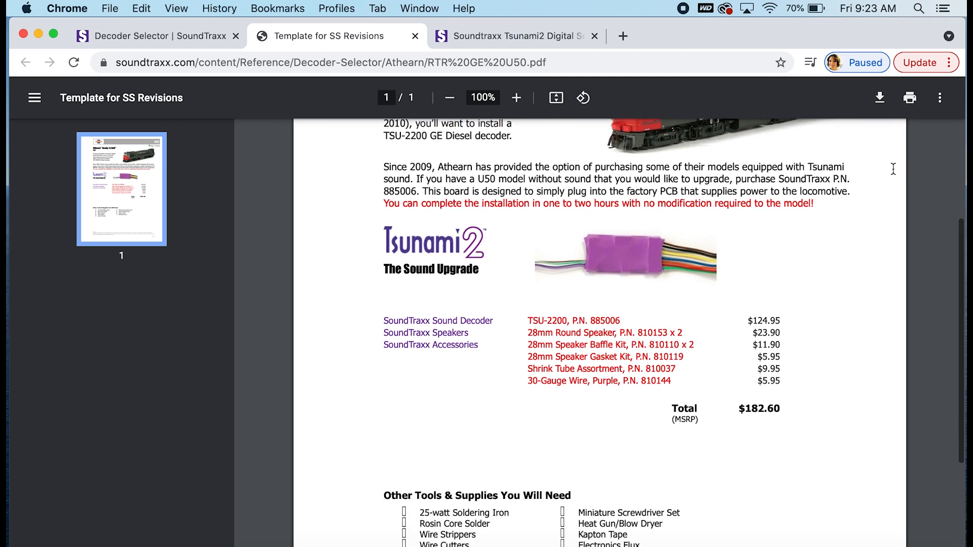
scroll(down, 3)
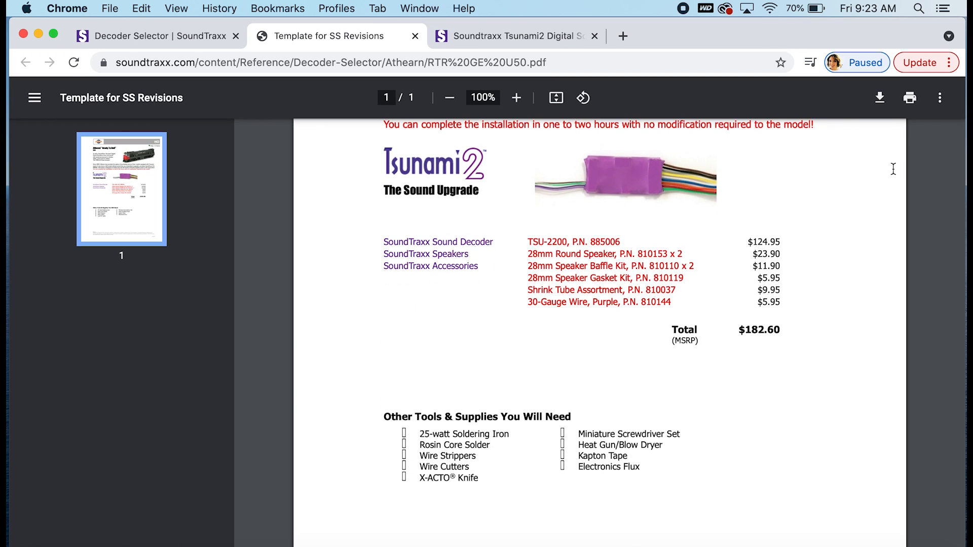
mouse_move(705, 228)
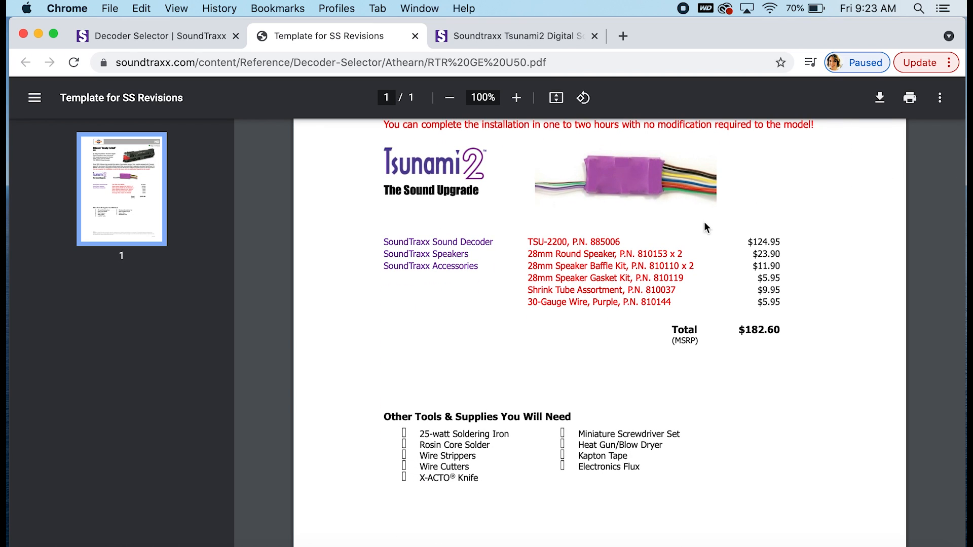
mouse_move(706, 272)
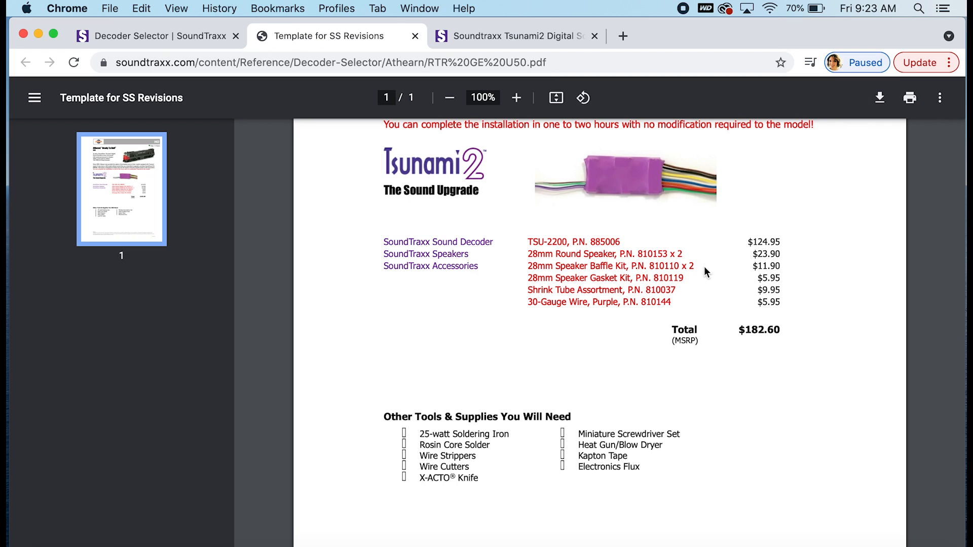
mouse_move(696, 286)
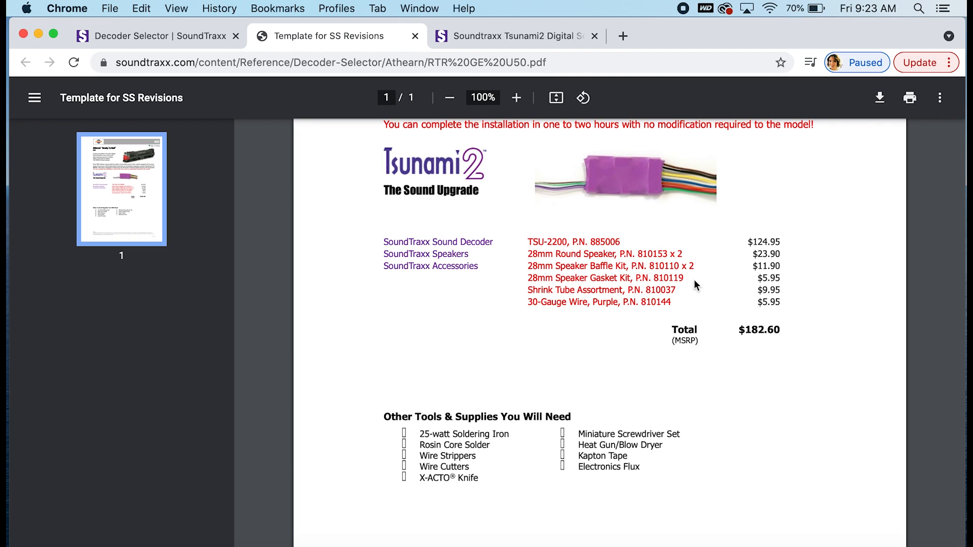
mouse_move(693, 280)
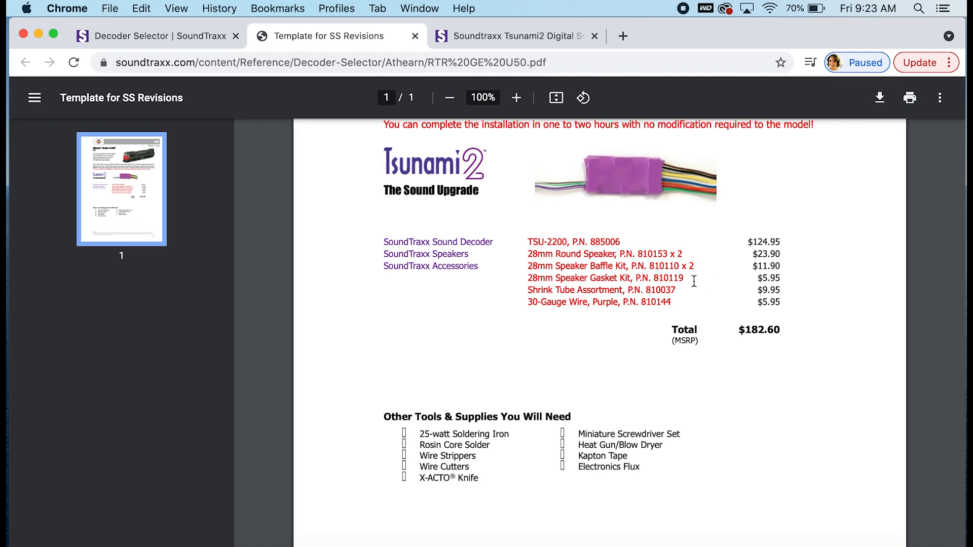
mouse_move(695, 297)
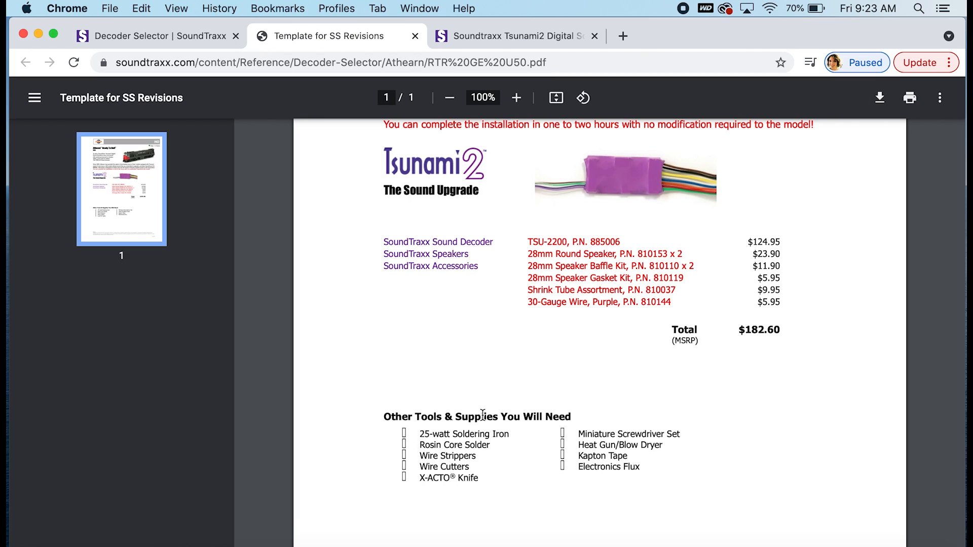
mouse_move(347, 433)
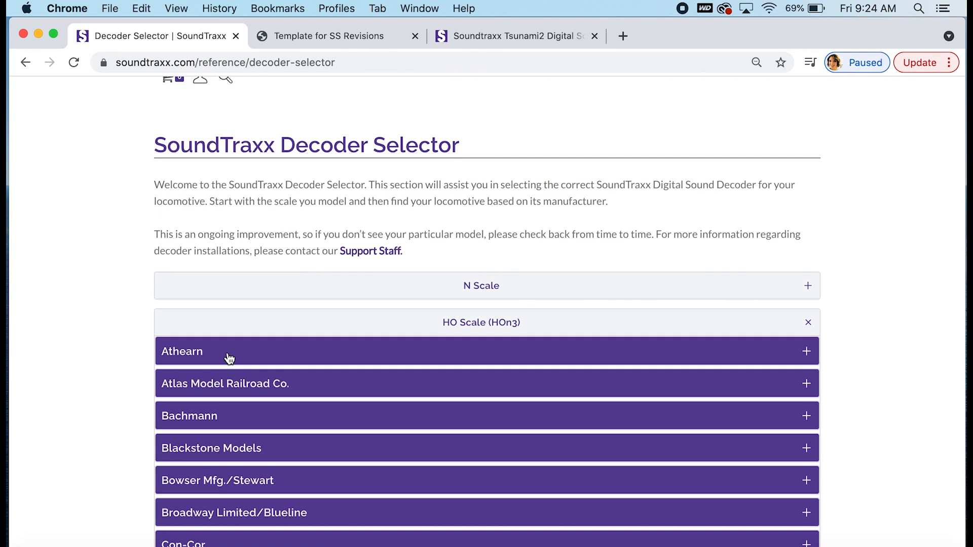
Collapse HO and N Scale, expand G Scale (#1, Fn3) and show Bachmann's TSU-4400 table (4-4-0, K-27, C-19).
click(808, 322)
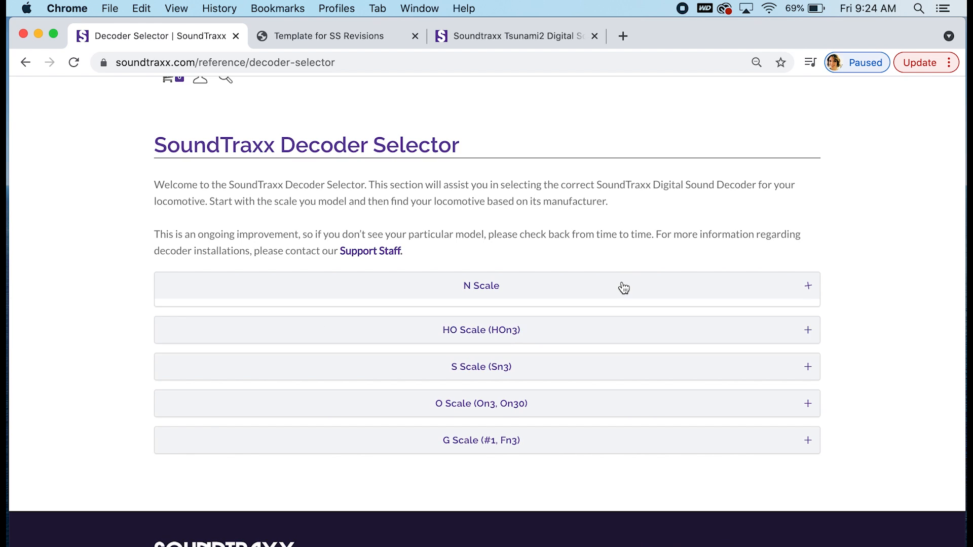
click(480, 285)
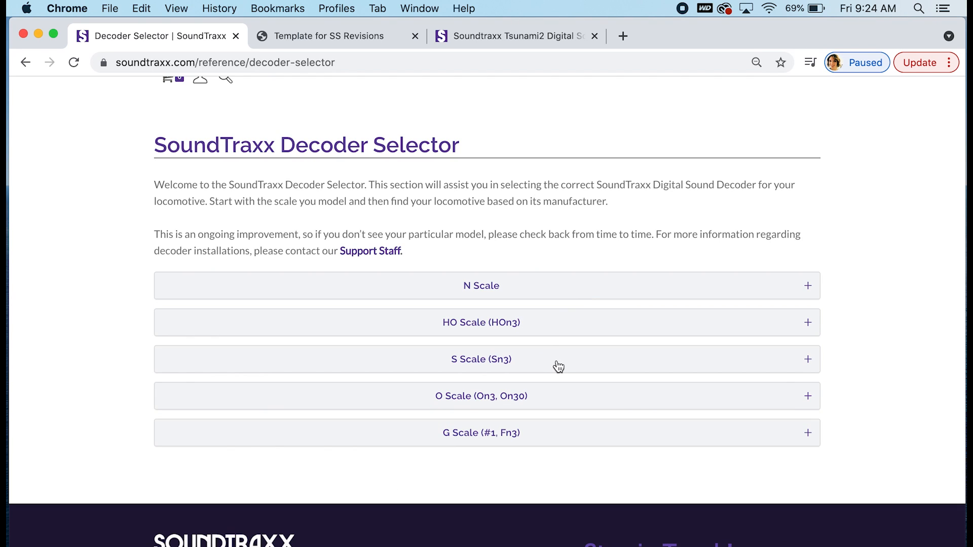
click(480, 433)
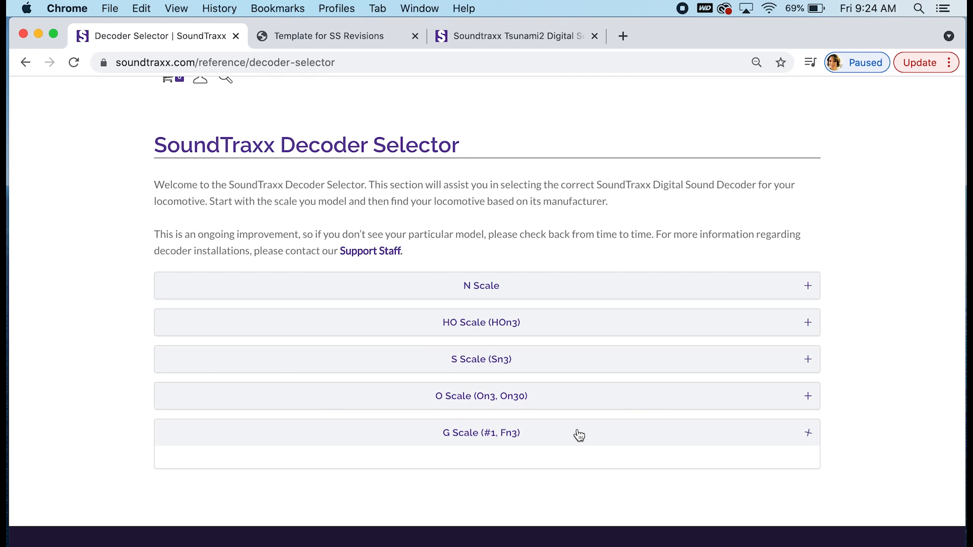
click(480, 433)
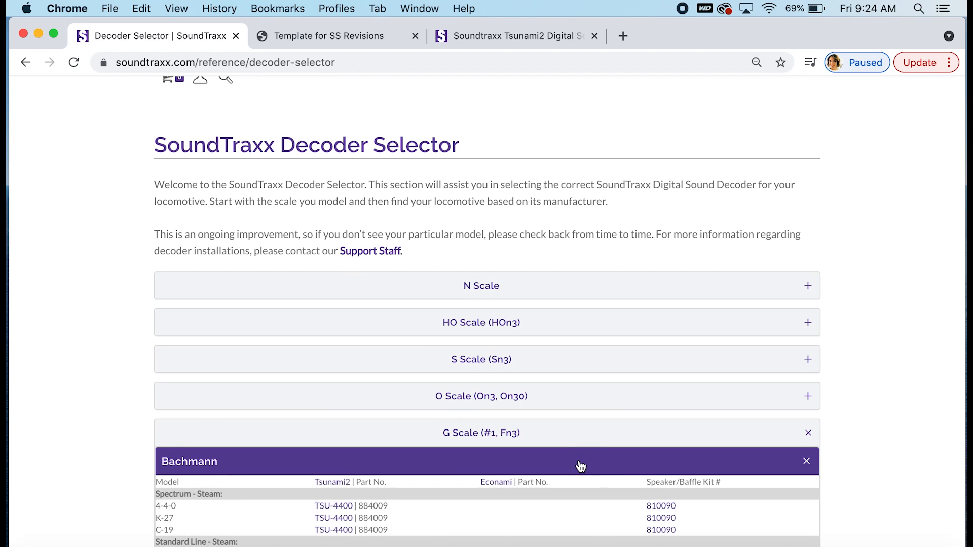